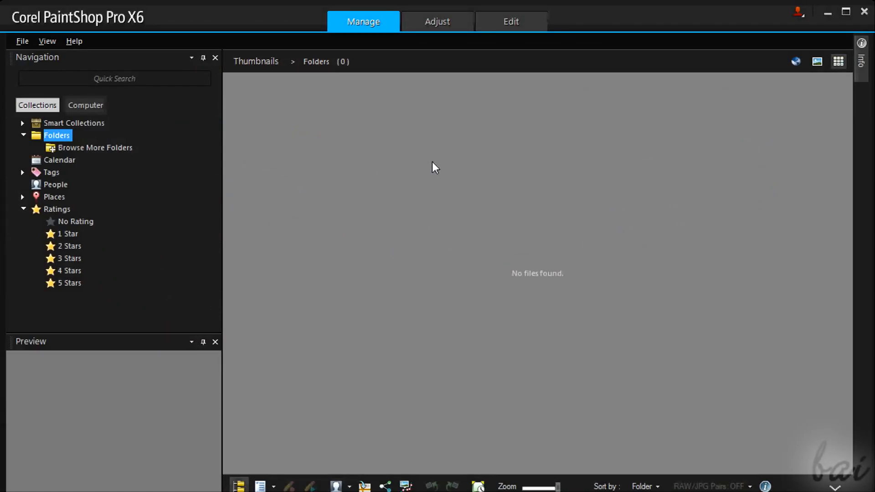
{"action": "mouse_move", "coordinate": [133, 134]}
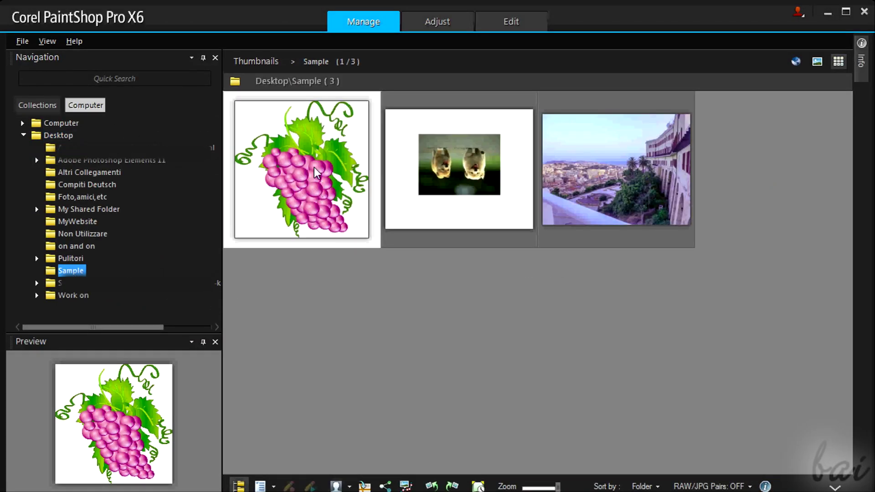
{"action": "mouse_move", "coordinate": [388, 115]}
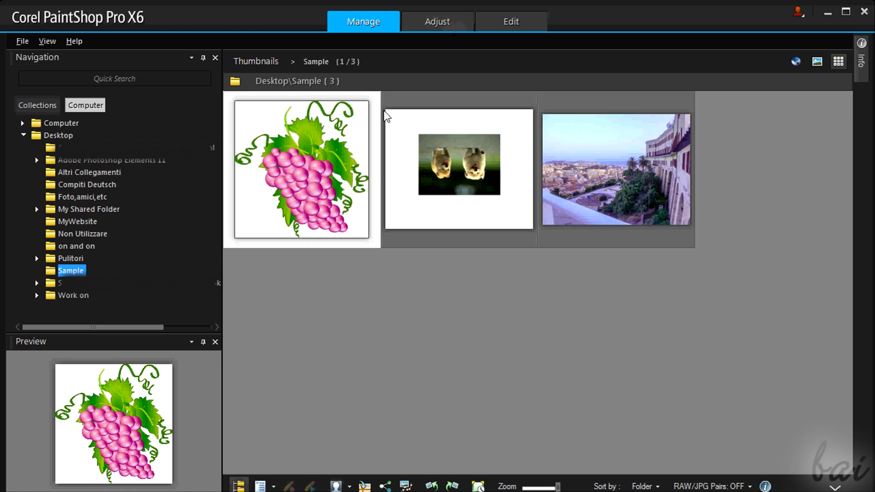
Select the seaside town photo in the Desktop Sample folder.
{"action": "left_click", "coordinate": [616, 173]}
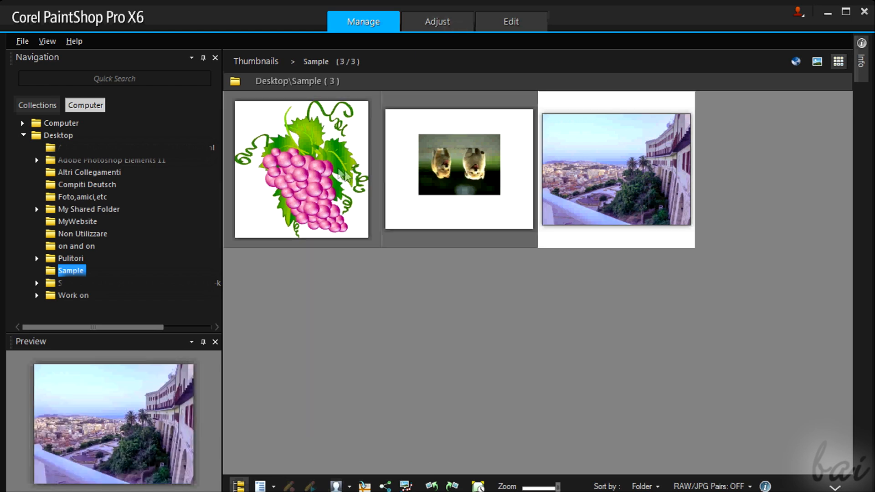
{"action": "left_click", "coordinate": [301, 174]}
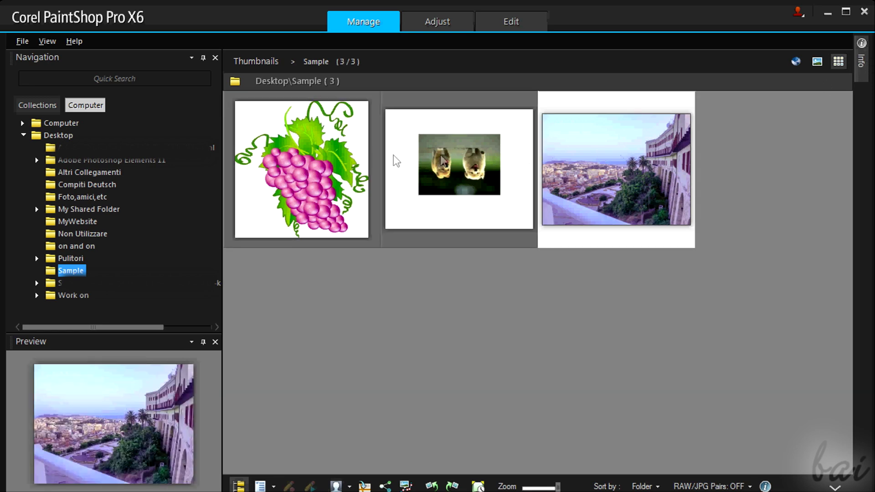
{"action": "mouse_move", "coordinate": [457, 150]}
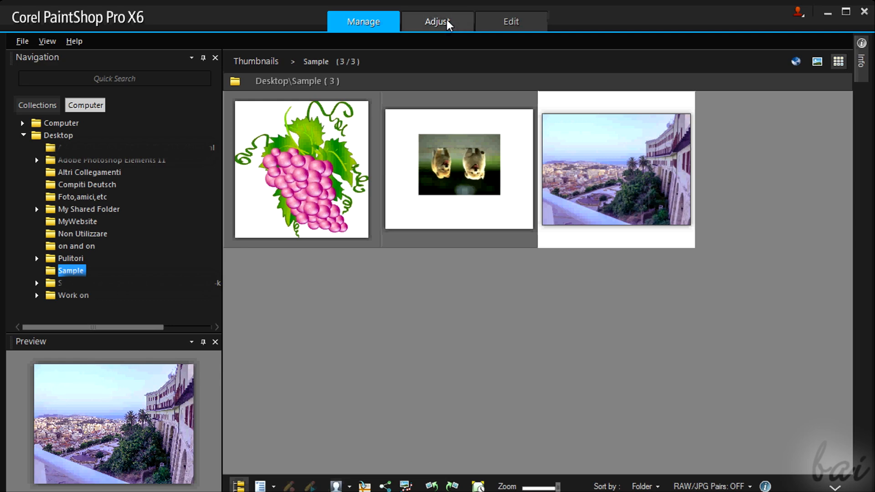
Darken the grapes image's shadows in Adjust mode, then return to Manage.
{"action": "left_click", "coordinate": [439, 22]}
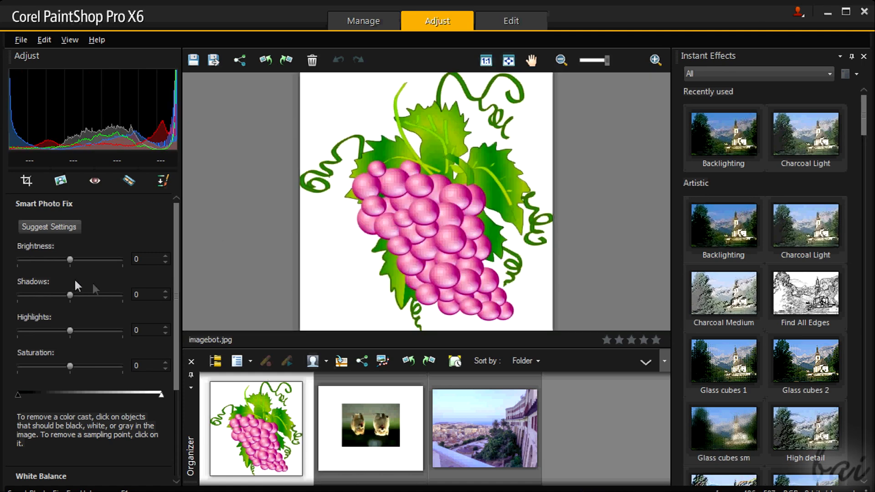
{"action": "left_click_drag", "start_coordinate": [69, 294], "coordinate": [26, 296]}
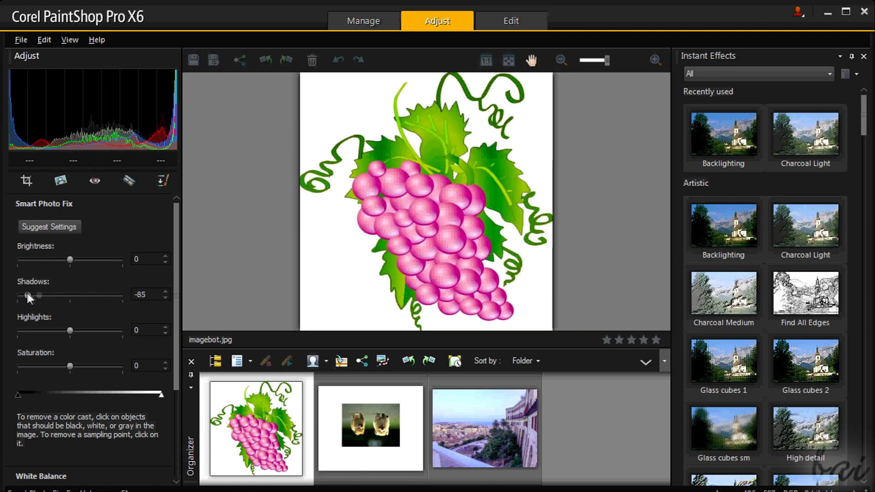
{"action": "left_click", "coordinate": [363, 21]}
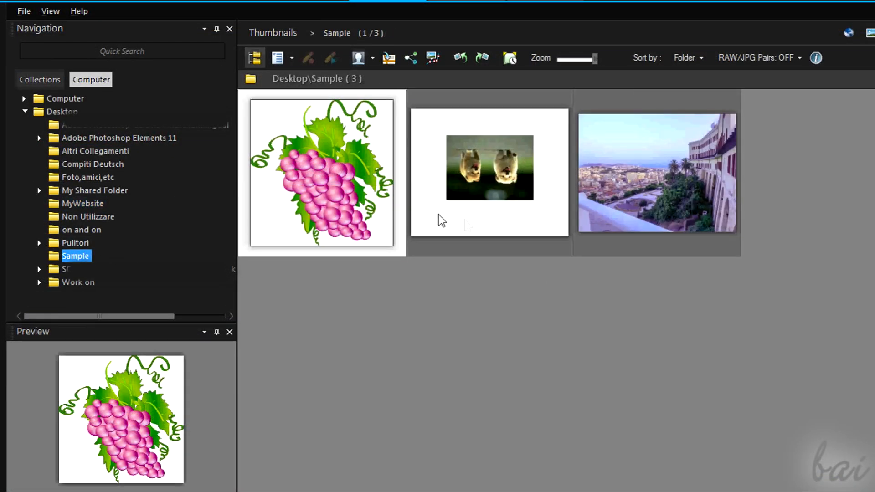
{"action": "mouse_move", "coordinate": [516, 198]}
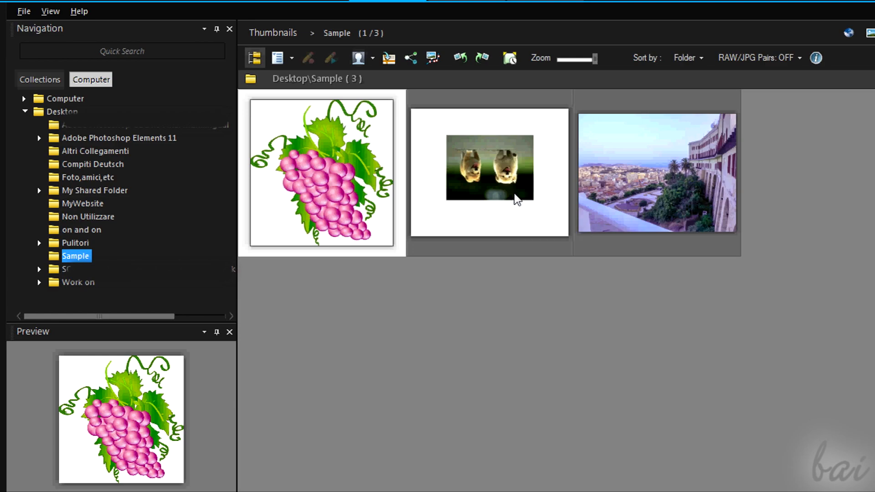
Reopen the grapes image, darken its shadows, brighten its highlights, then switch to Edit.
{"action": "left_click", "coordinate": [490, 170]}
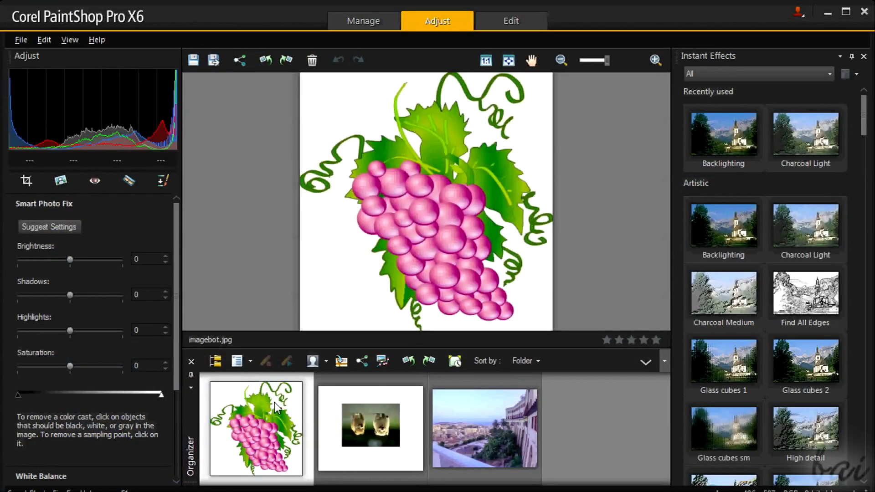
{"action": "left_click_drag", "start_coordinate": [69, 295], "coordinate": [40, 295]}
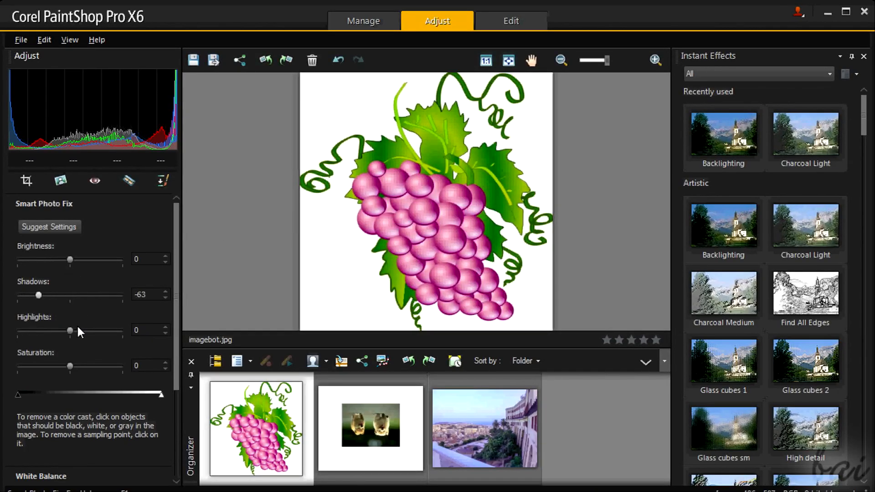
{"action": "left_click_drag", "start_coordinate": [70, 331], "coordinate": [84, 330]}
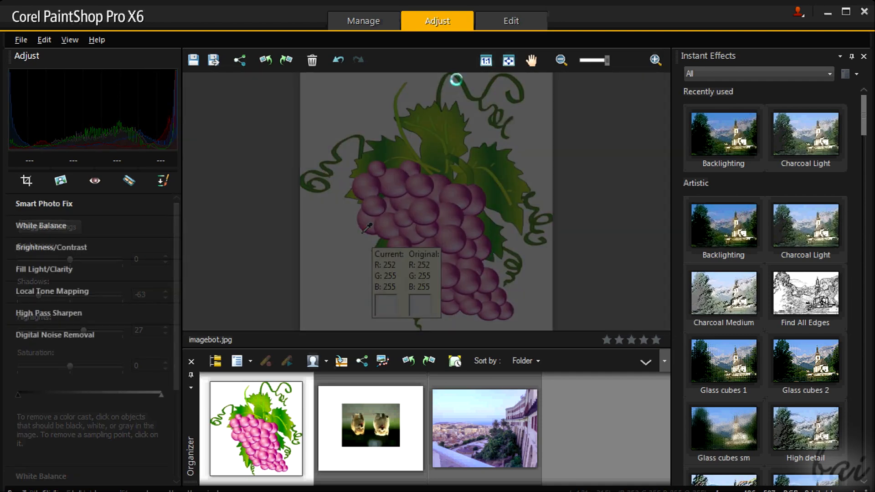
{"action": "left_click", "coordinate": [511, 21]}
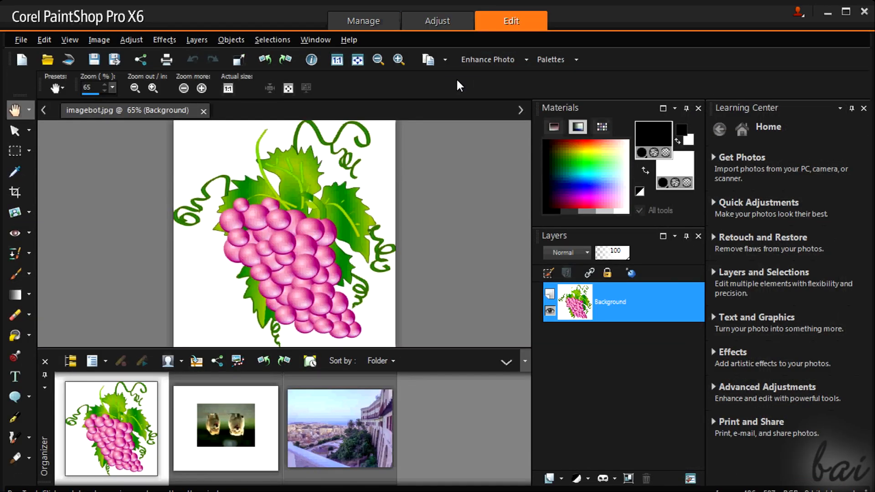
{"action": "mouse_move", "coordinate": [138, 182]}
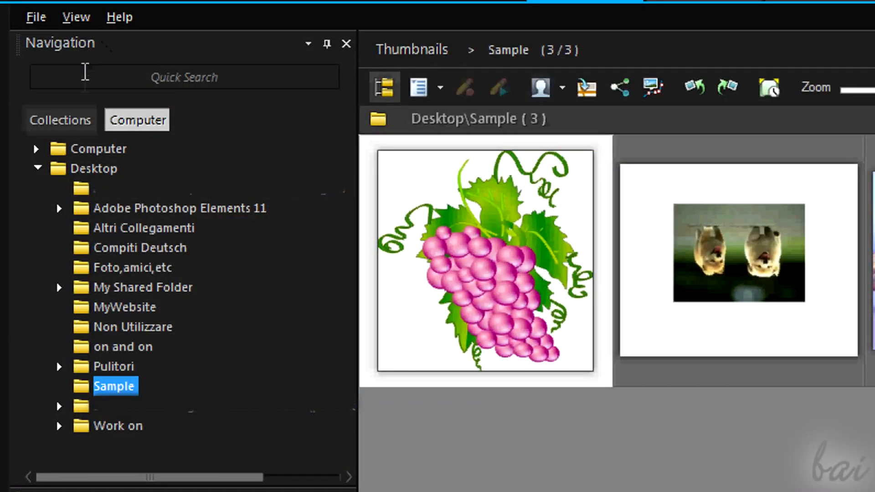
{"action": "left_click", "coordinate": [59, 120]}
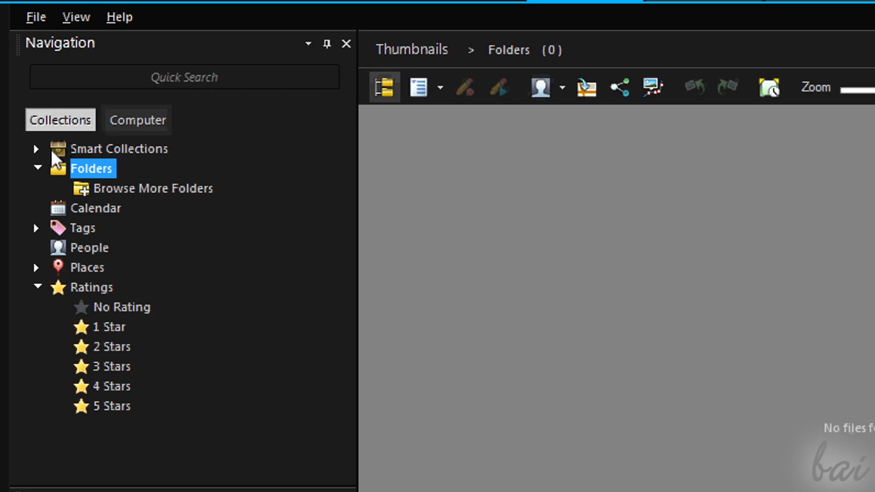
{"action": "left_click", "coordinate": [95, 208]}
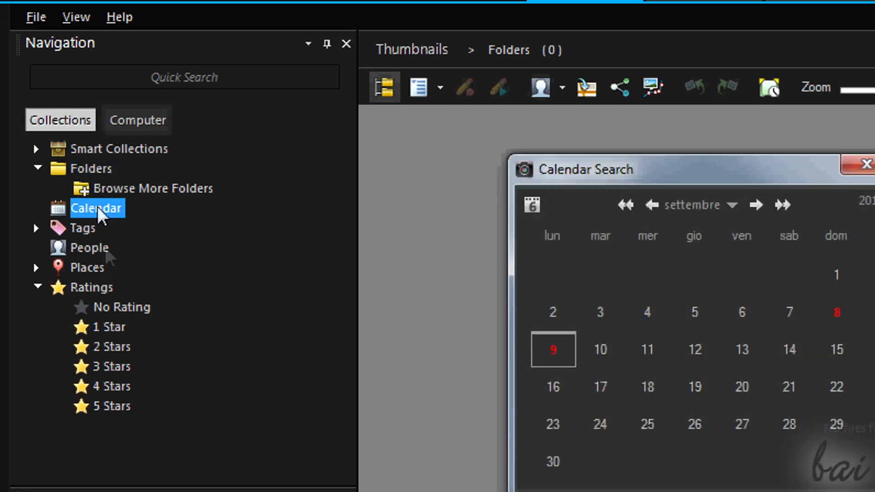
{"action": "left_click", "coordinate": [89, 248]}
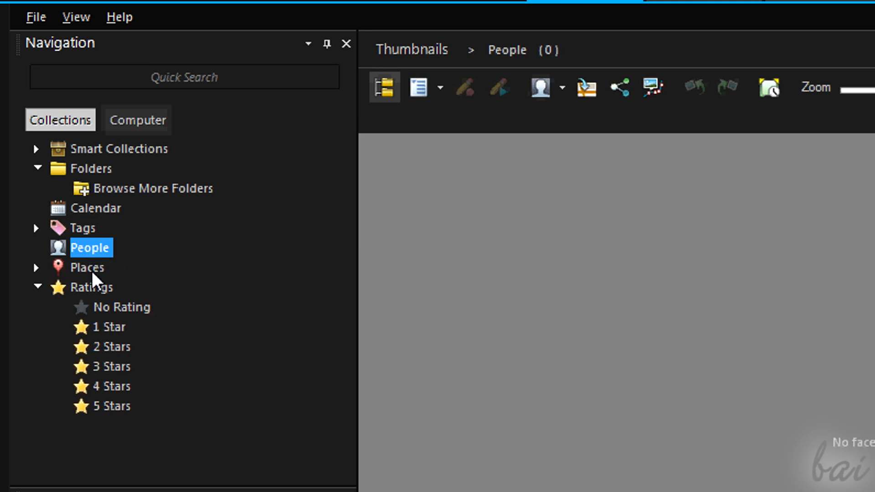
{"action": "left_click", "coordinate": [91, 287]}
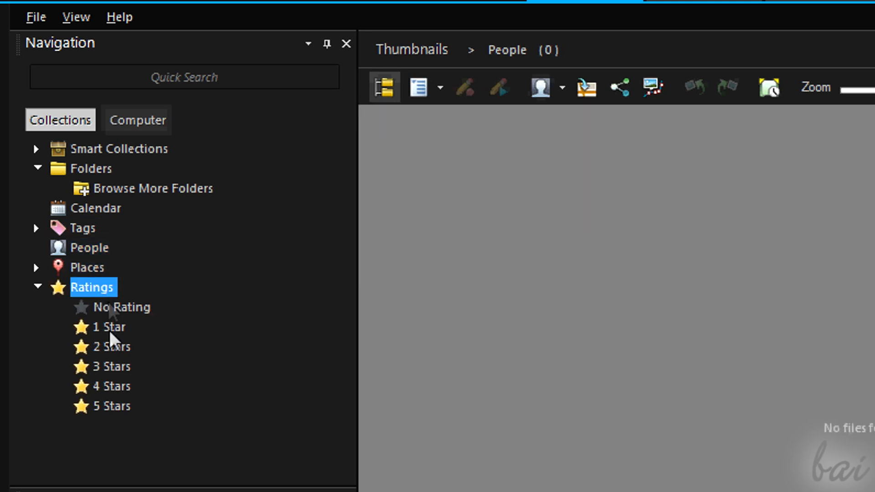
{"action": "mouse_move", "coordinate": [114, 353]}
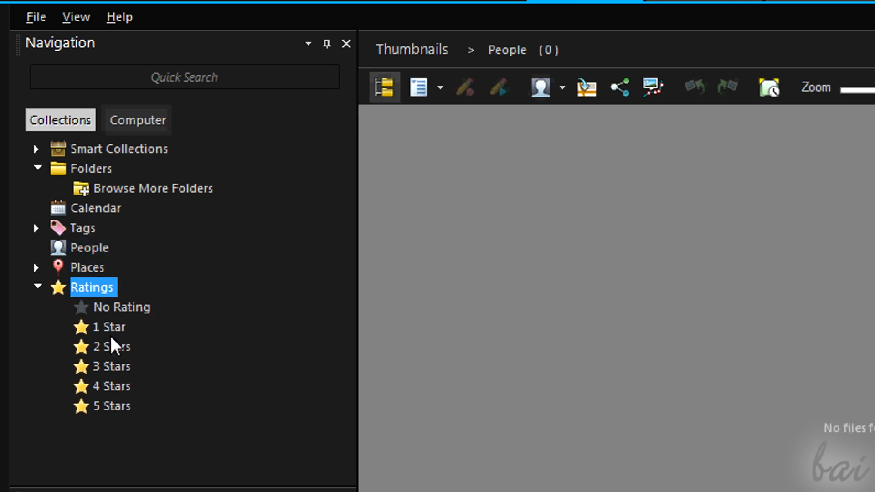
{"action": "left_click", "coordinate": [137, 120]}
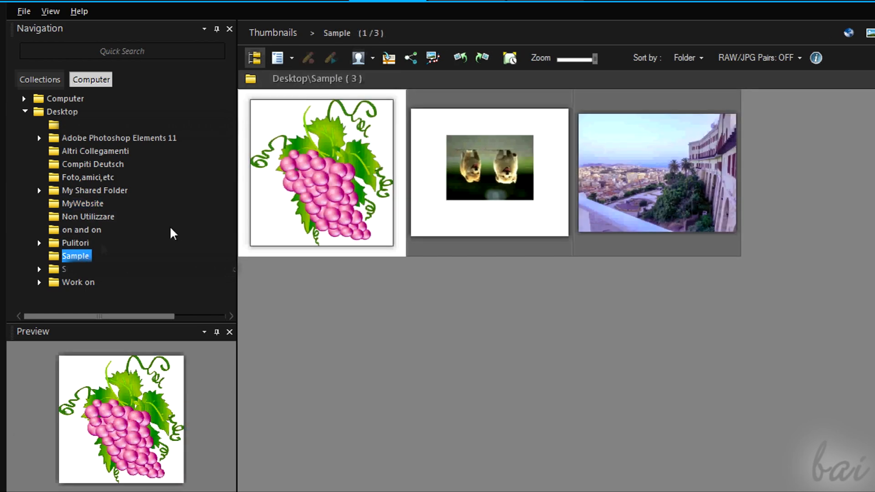
{"action": "mouse_move", "coordinate": [513, 201]}
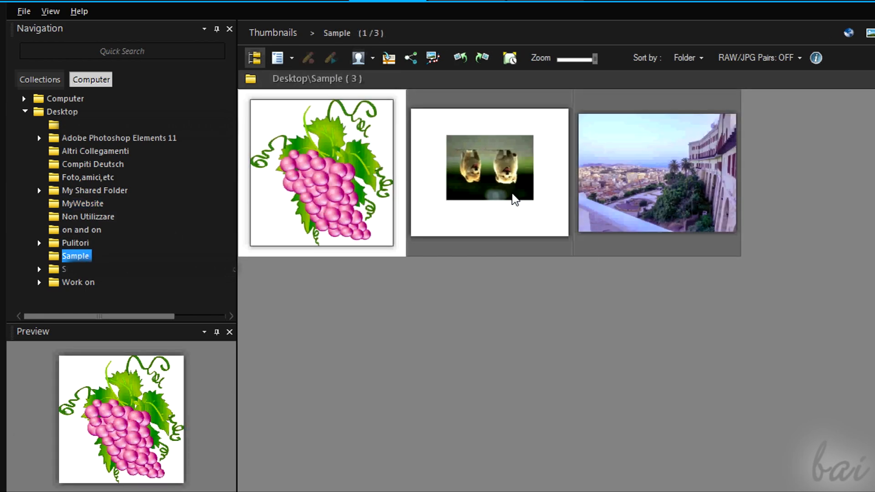
{"action": "left_click", "coordinate": [489, 168]}
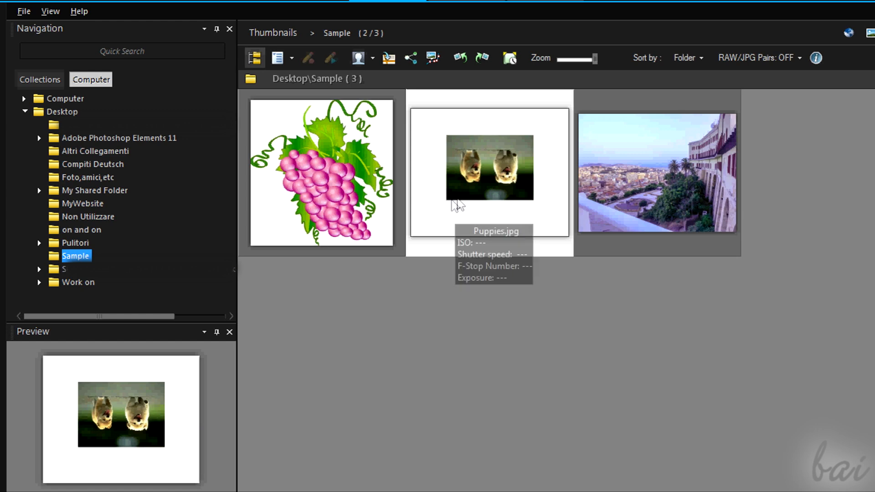
{"action": "left_click", "coordinate": [320, 173]}
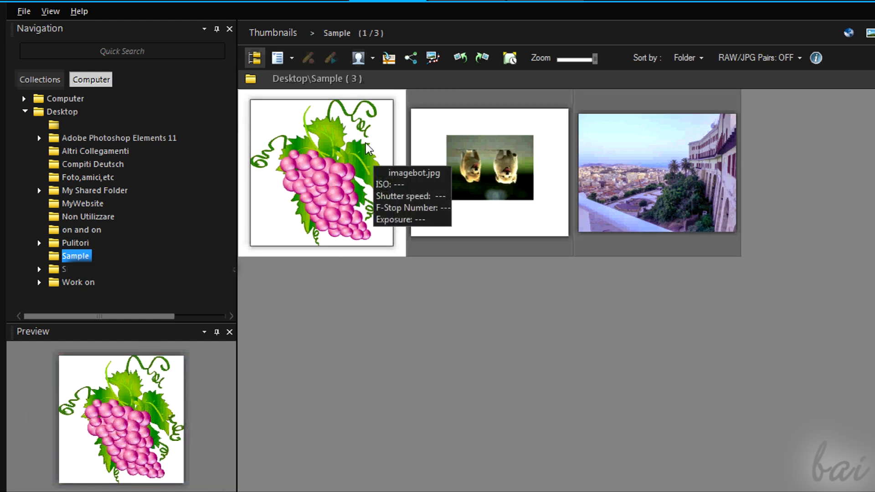
{"action": "left_click", "coordinate": [488, 171]}
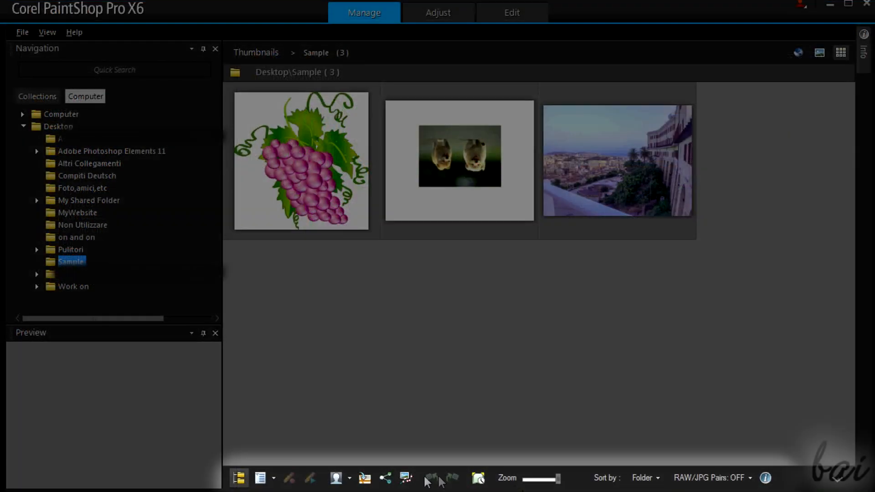
Select Puppies.jpg and try rotating it one way and back.
{"action": "left_click", "coordinate": [459, 159]}
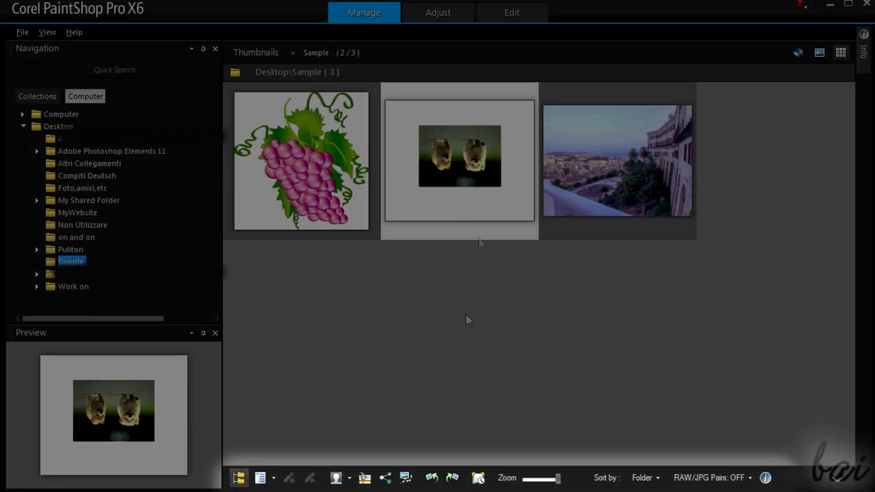
{"action": "left_click", "coordinate": [430, 478]}
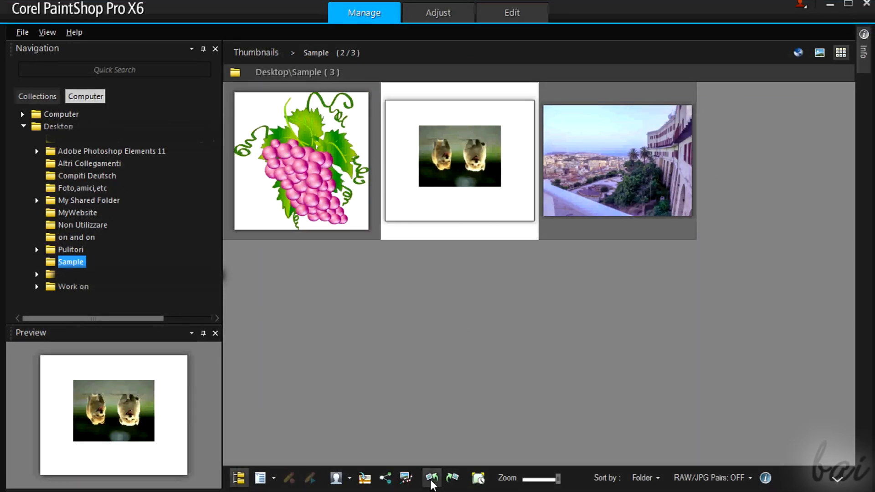
{"action": "left_click", "coordinate": [455, 478]}
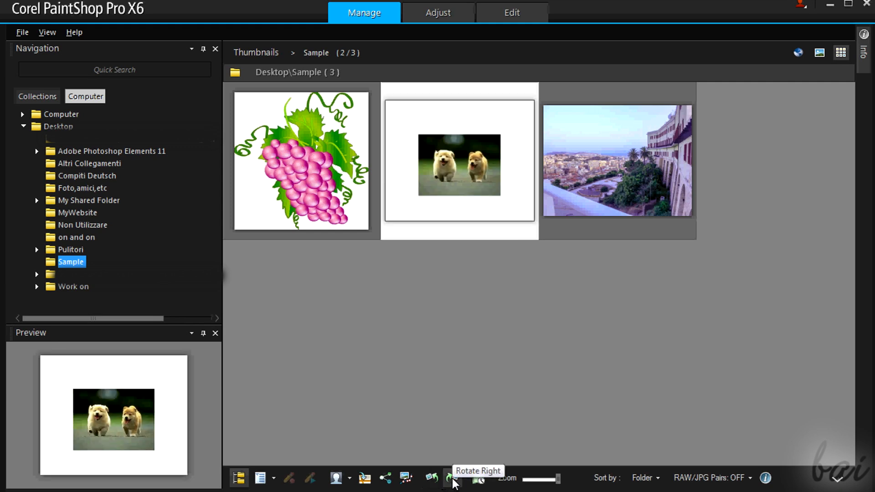
{"action": "left_click", "coordinate": [448, 479]}
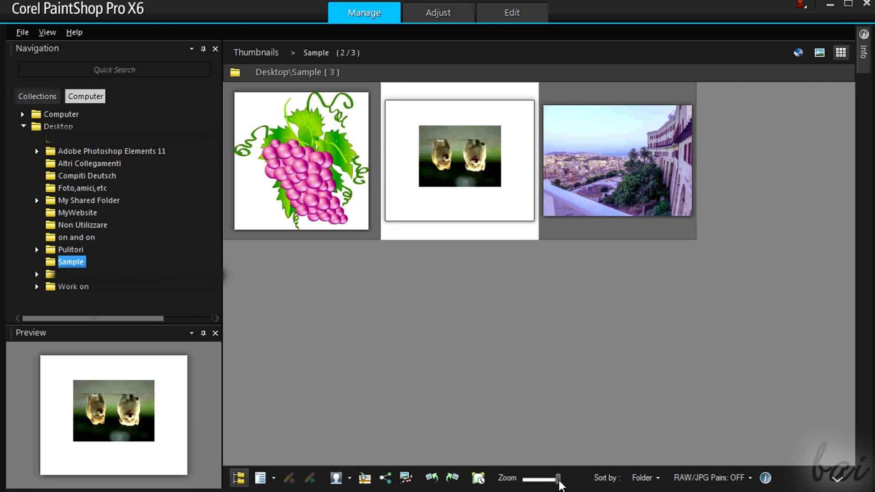
Drag the Zoom slider to enlarge the folder's thumbnails.
{"action": "left_click_drag", "start_coordinate": [557, 479], "coordinate": [524, 479]}
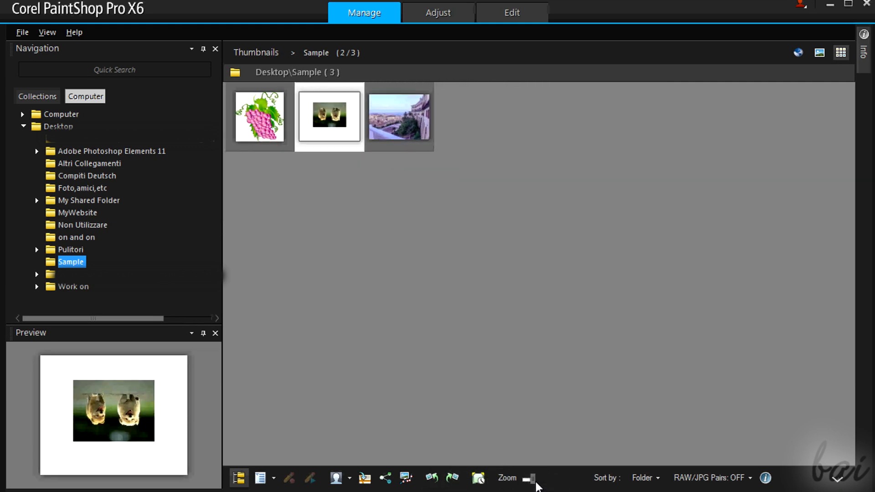
{"action": "left_click_drag", "start_coordinate": [527, 479], "coordinate": [561, 479]}
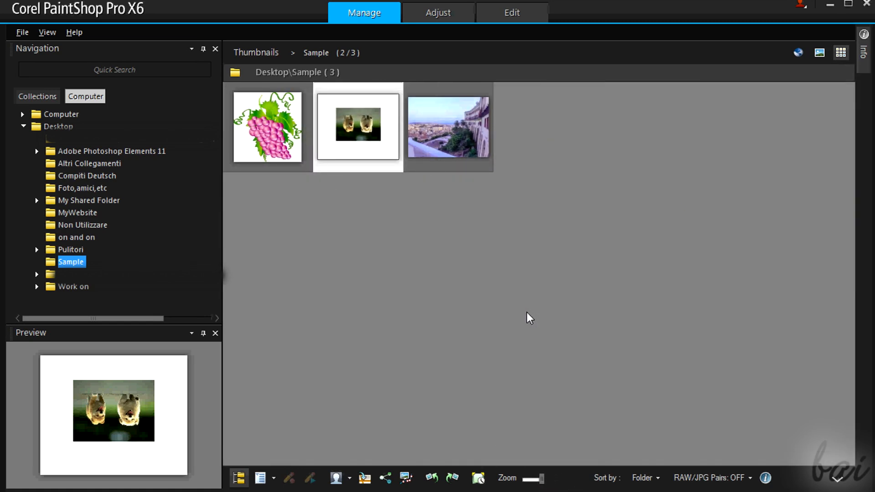
{"action": "left_click_drag", "start_coordinate": [529, 479], "coordinate": [564, 479]}
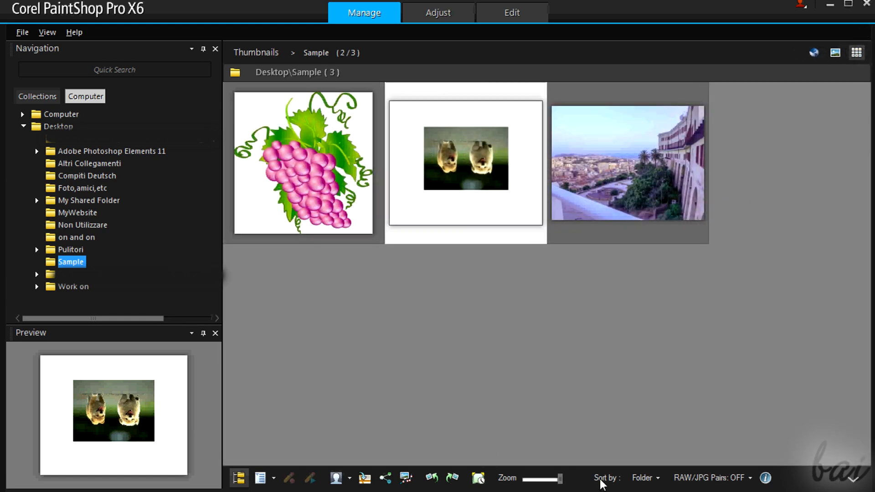
{"action": "mouse_move", "coordinate": [768, 477]}
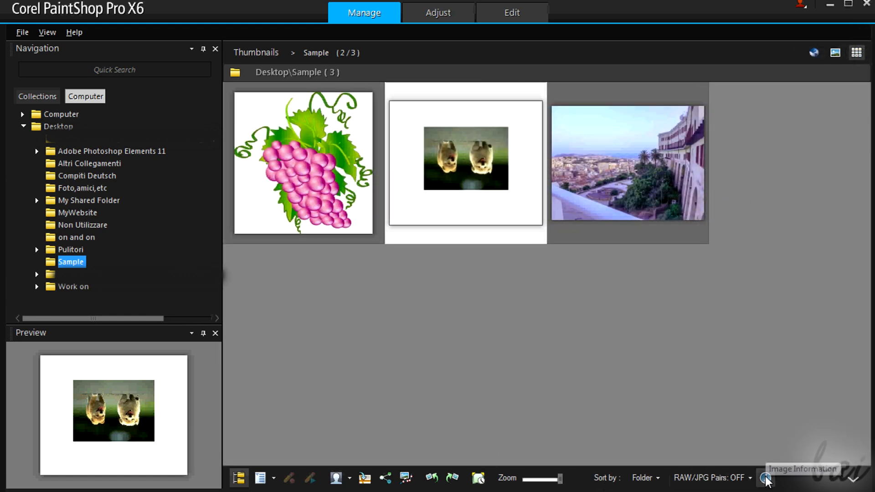
Show Puppies.jpg's image information and review its EXIF, General and IPTC tabs.
{"action": "left_click", "coordinate": [764, 478]}
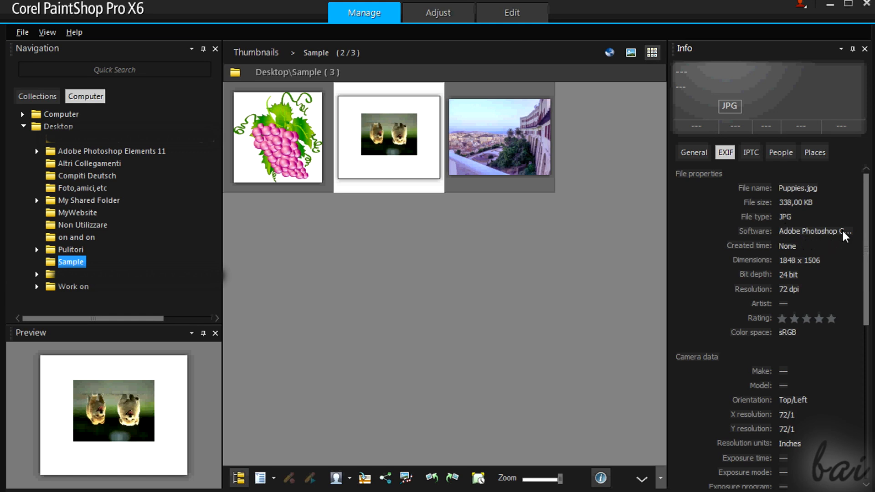
{"action": "mouse_move", "coordinate": [832, 248]}
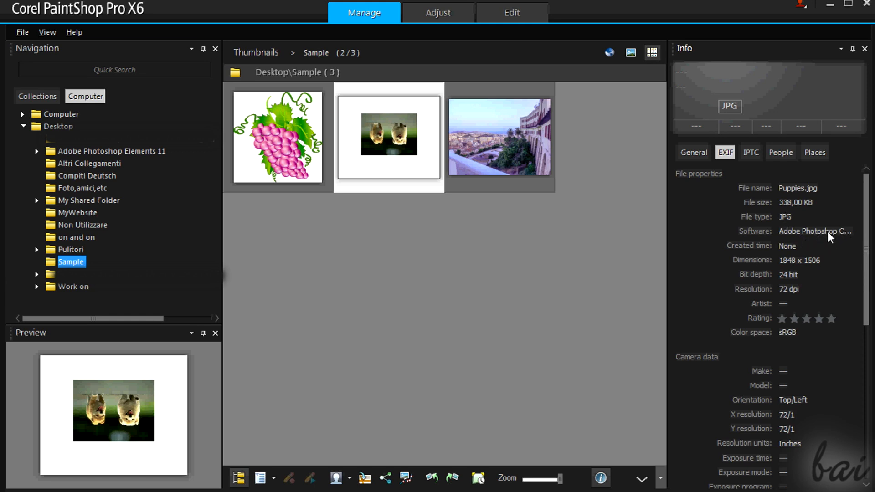
{"action": "scroll", "scroll_direction": "down", "scroll_amount": 3}
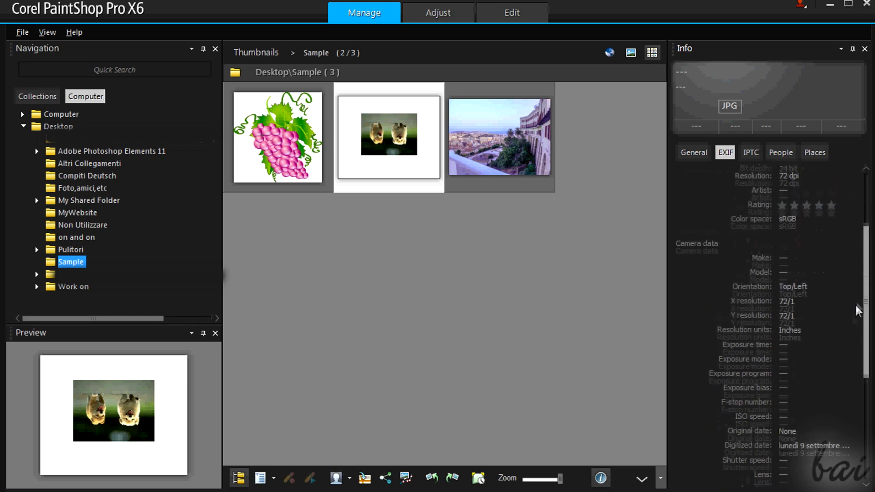
{"action": "left_click", "coordinate": [693, 152]}
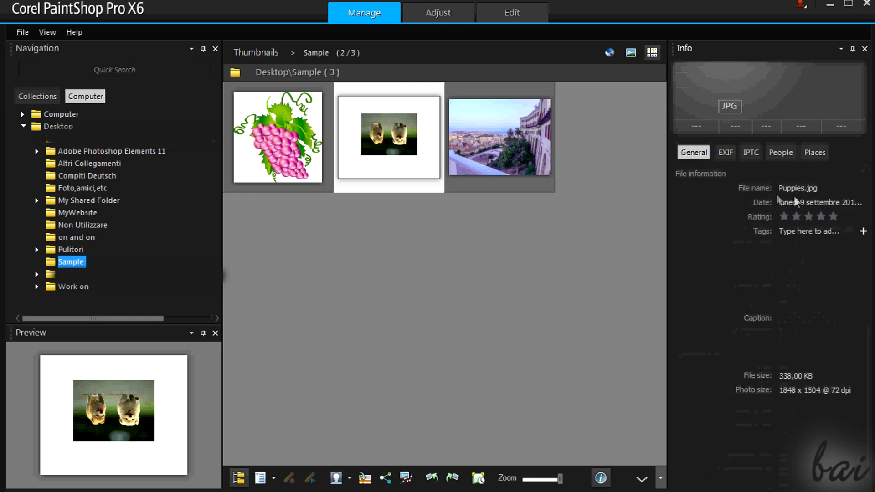
{"action": "left_click", "coordinate": [750, 153]}
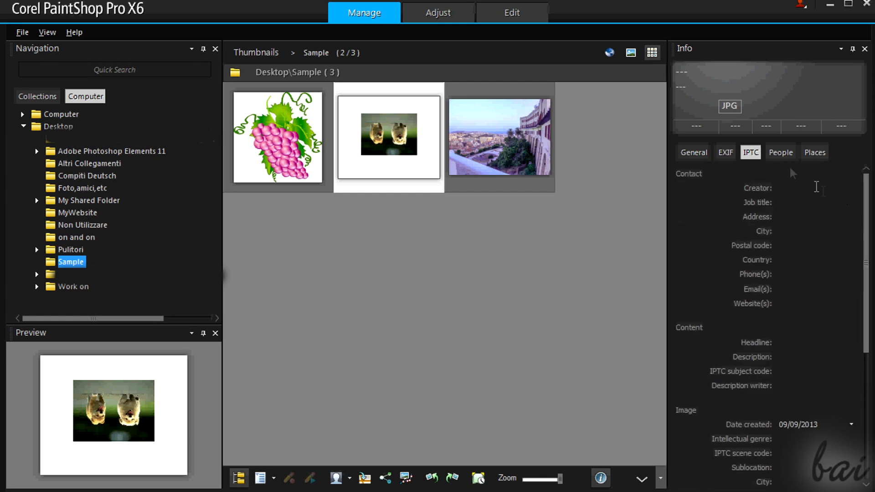
{"action": "left_click", "coordinate": [815, 152]}
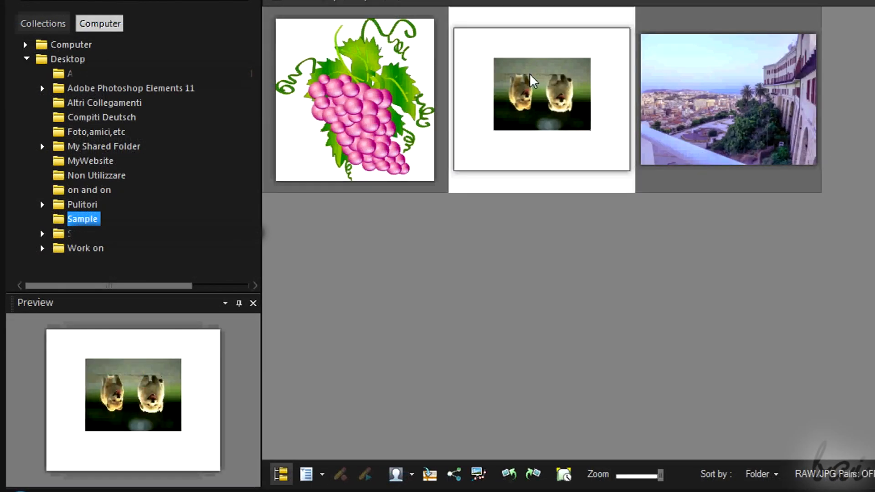
{"action": "mouse_move", "coordinate": [502, 86]}
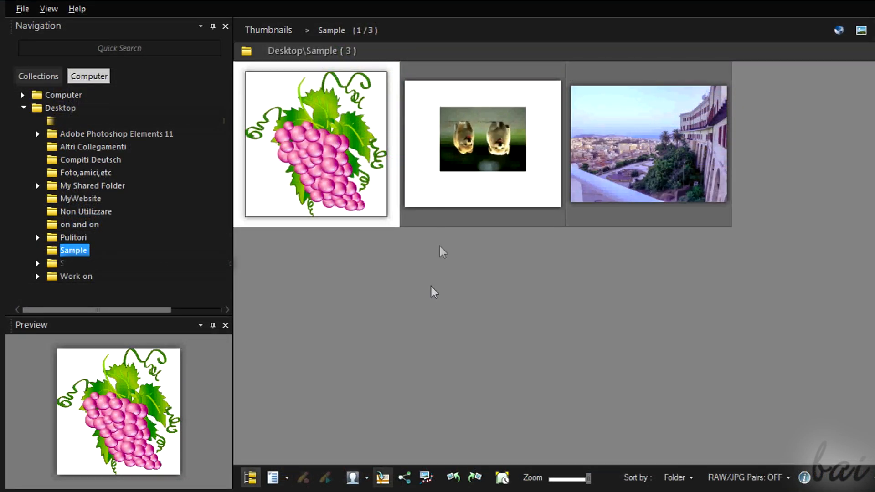
{"action": "mouse_move", "coordinate": [327, 154]}
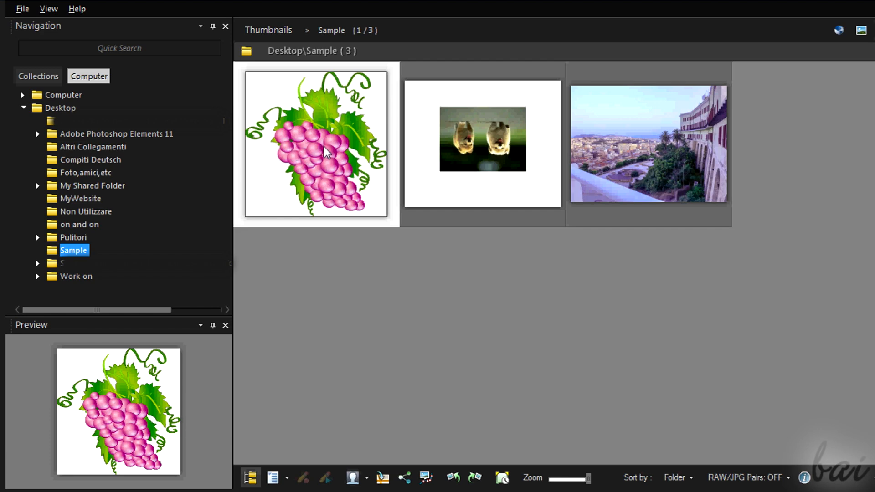
{"action": "double_click", "coordinate": [325, 153]}
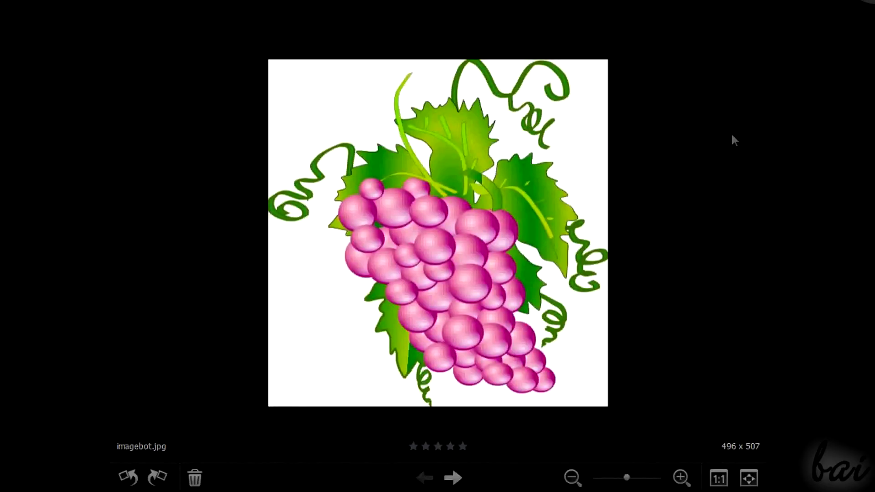
{"action": "left_click_drag", "start_coordinate": [627, 477], "coordinate": [617, 478]}
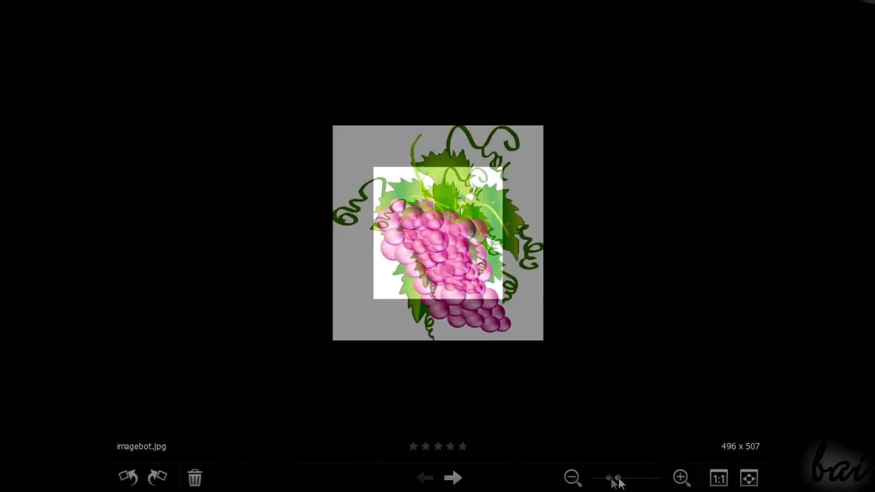
{"action": "left_click", "coordinate": [457, 489]}
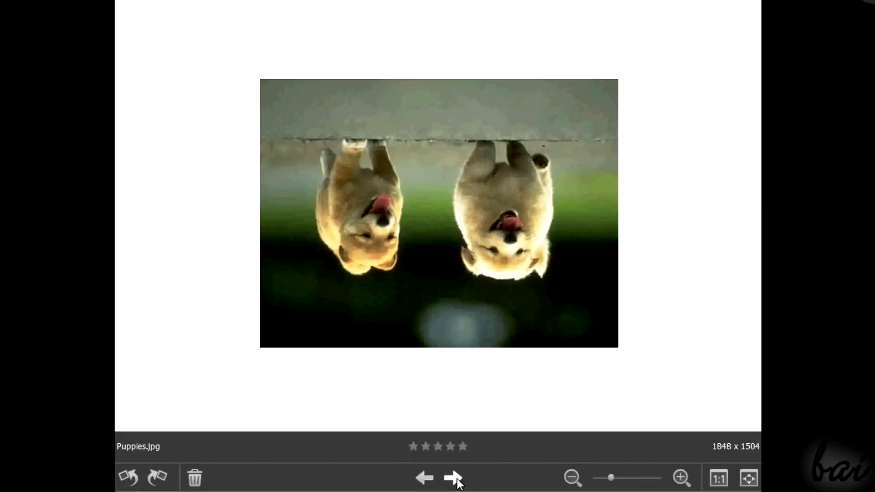
{"action": "left_click", "coordinate": [455, 477]}
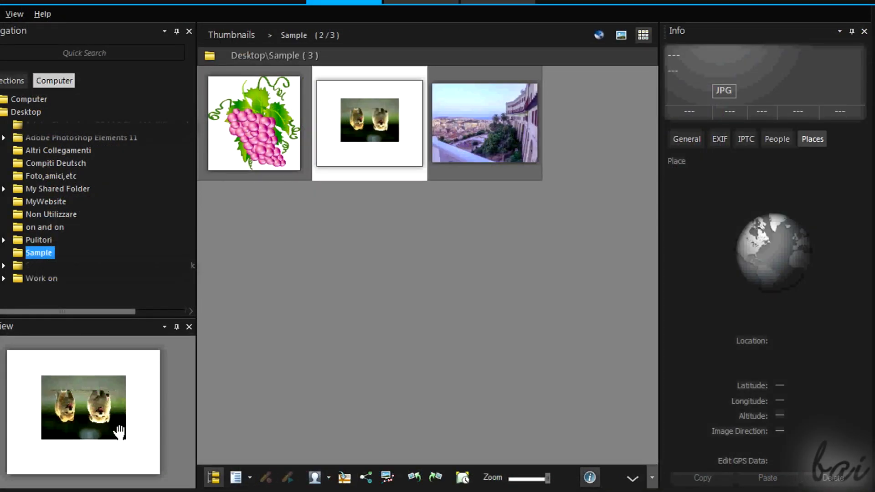
Select the city photo, auto-hide the Info palette, and select the grapes image.
{"action": "left_click", "coordinate": [254, 125]}
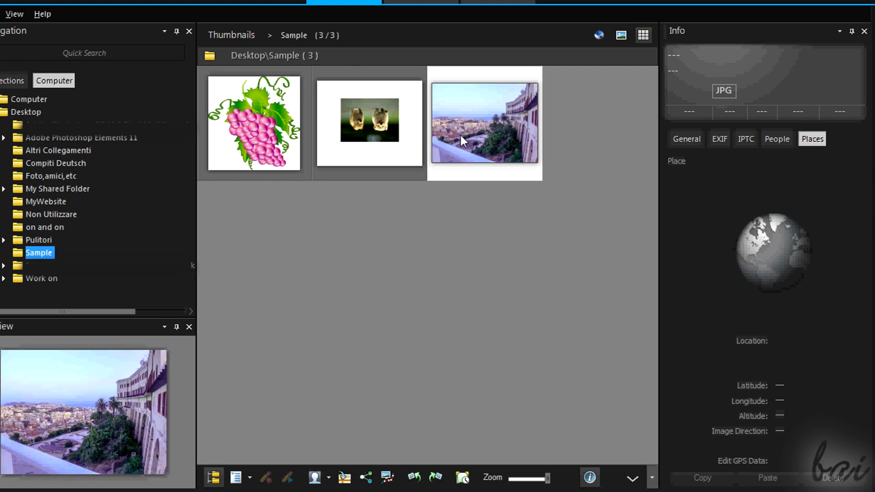
{"action": "mouse_move", "coordinate": [452, 167]}
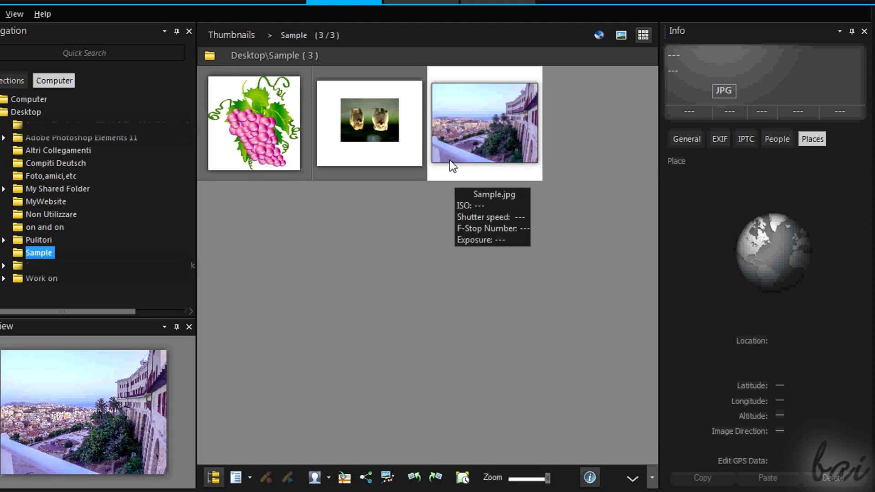
{"action": "mouse_move", "coordinate": [850, 49]}
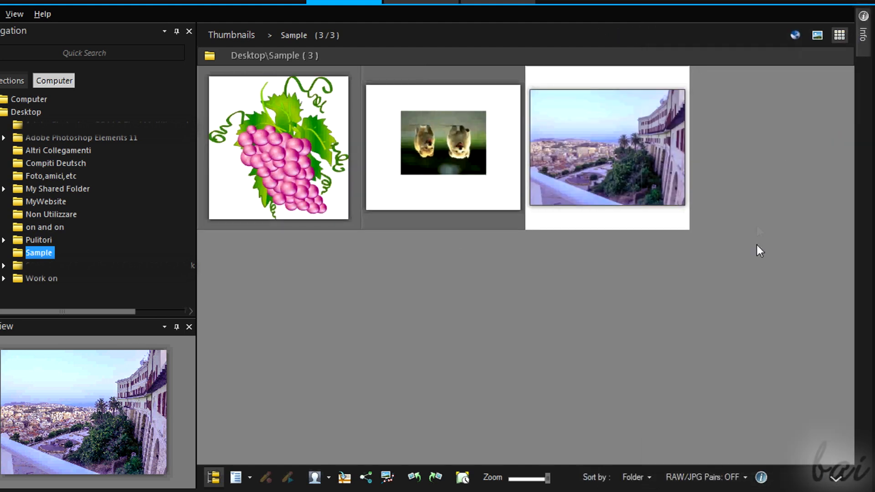
{"action": "mouse_move", "coordinate": [812, 53]}
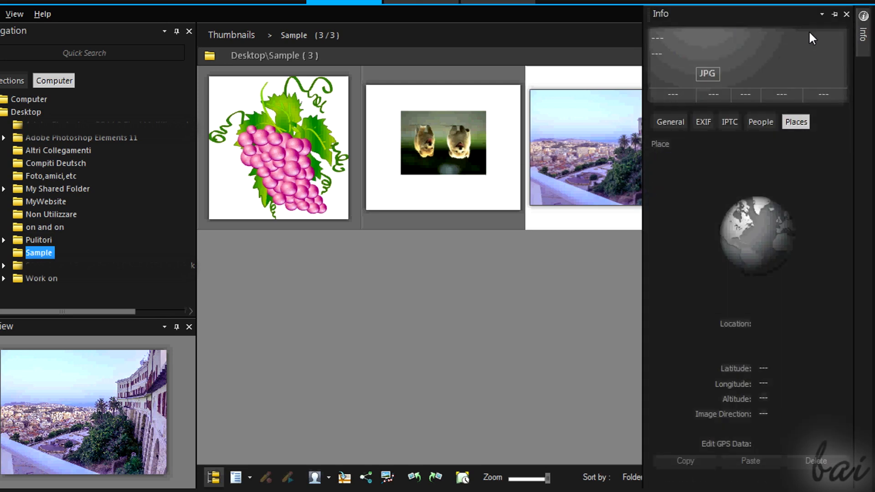
{"action": "left_click", "coordinate": [845, 14]}
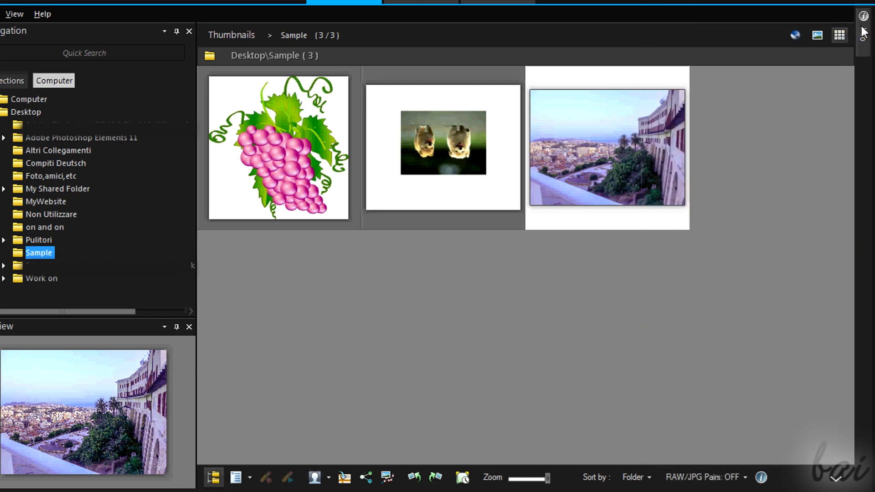
{"action": "left_click", "coordinate": [278, 151]}
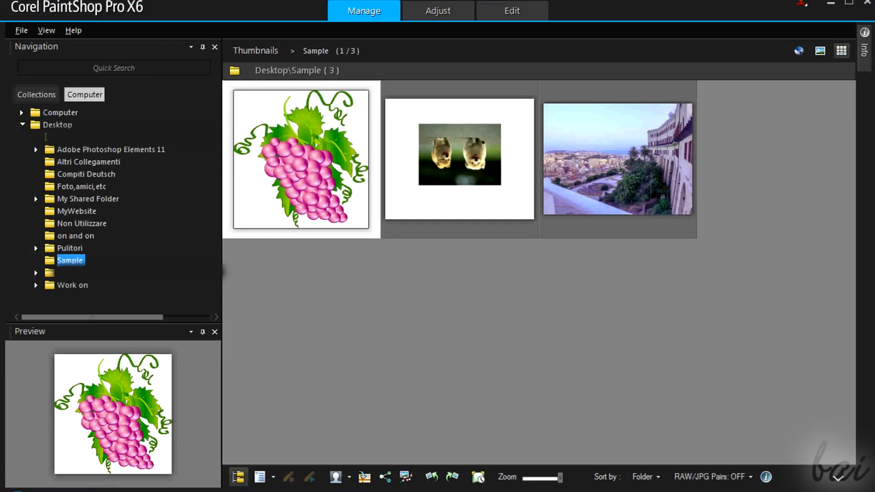
{"action": "mouse_move", "coordinate": [428, 136]}
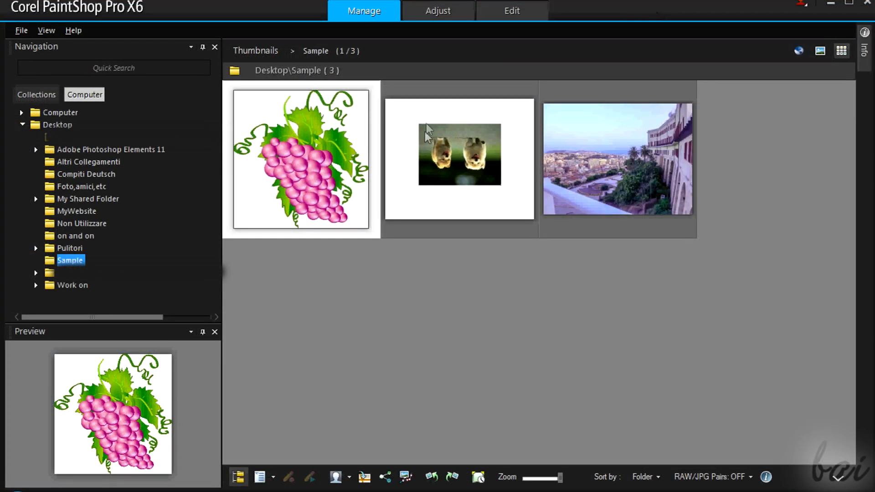
Select the Puppies thumbnail and open it in Adjust mode.
{"action": "left_click", "coordinate": [458, 159]}
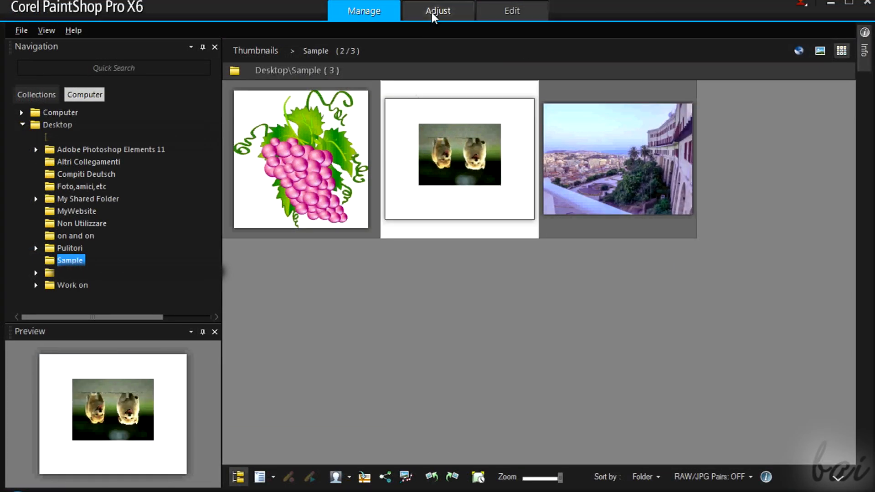
{"action": "left_click", "coordinate": [438, 11]}
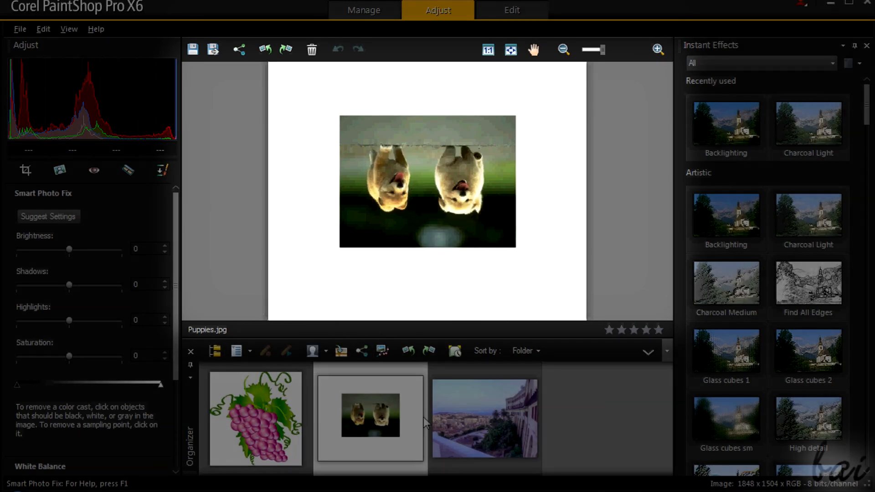
{"action": "mouse_move", "coordinate": [814, 287]}
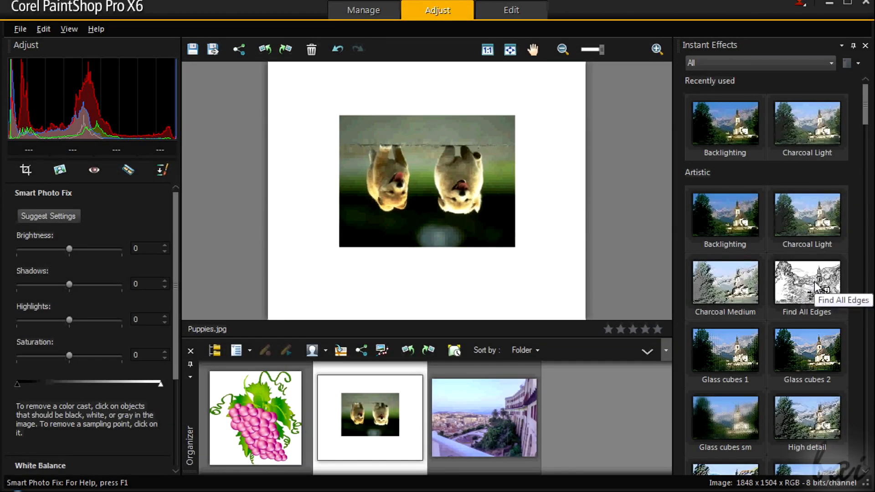
{"action": "mouse_move", "coordinate": [736, 351]}
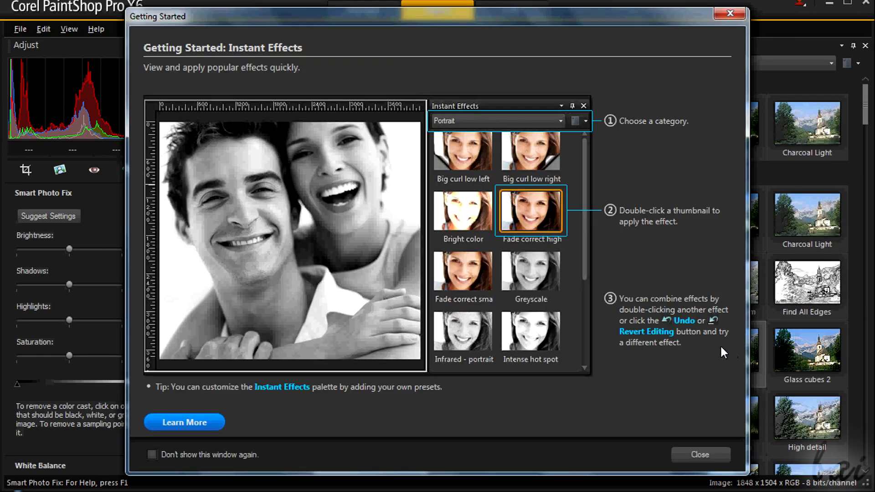
Close the Instant Effects getting-started guide.
{"action": "left_click", "coordinate": [700, 455]}
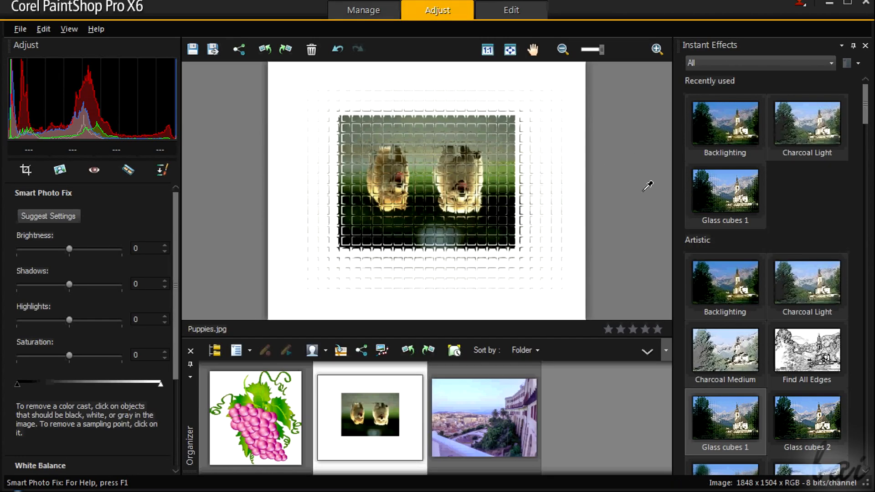
{"action": "mouse_move", "coordinate": [497, 172]}
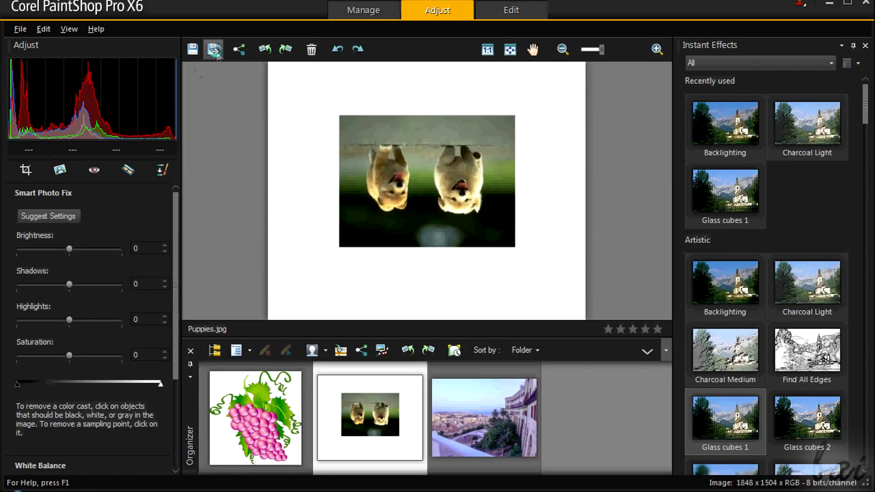
{"action": "mouse_move", "coordinate": [240, 49]}
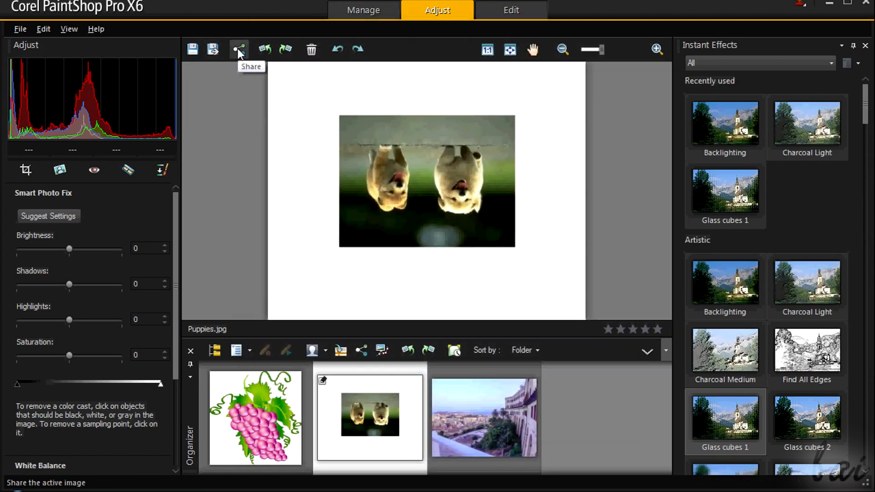
{"action": "left_click", "coordinate": [237, 49]}
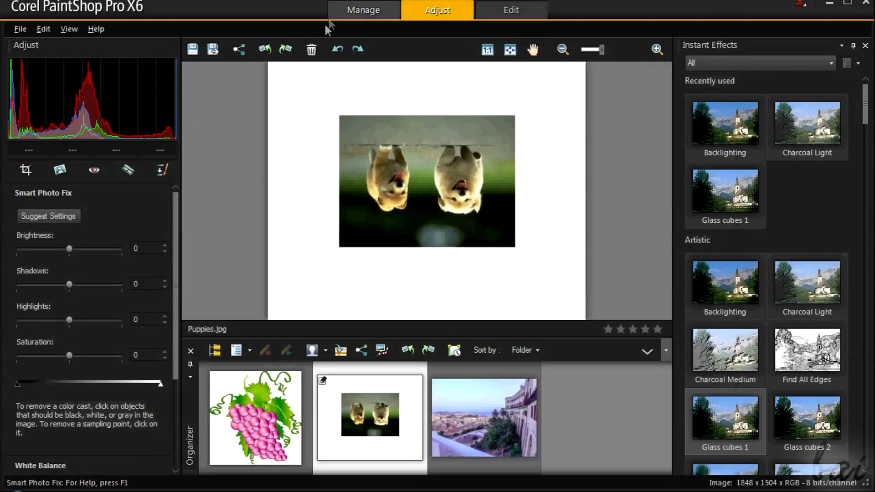
{"action": "left_click", "coordinate": [310, 48]}
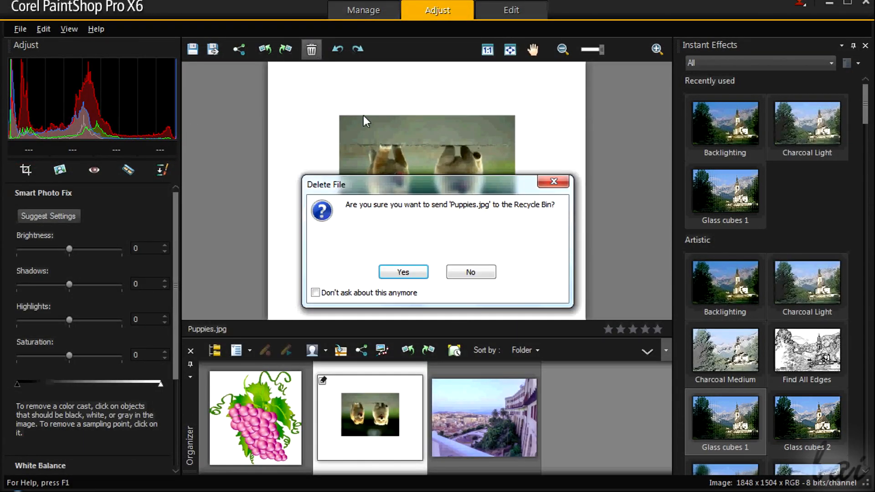
{"action": "mouse_move", "coordinate": [557, 200]}
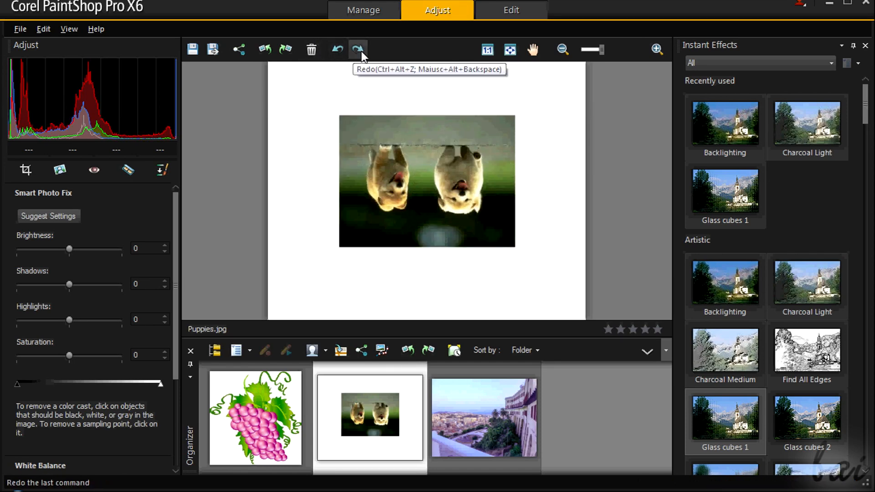
{"action": "left_click", "coordinate": [356, 49]}
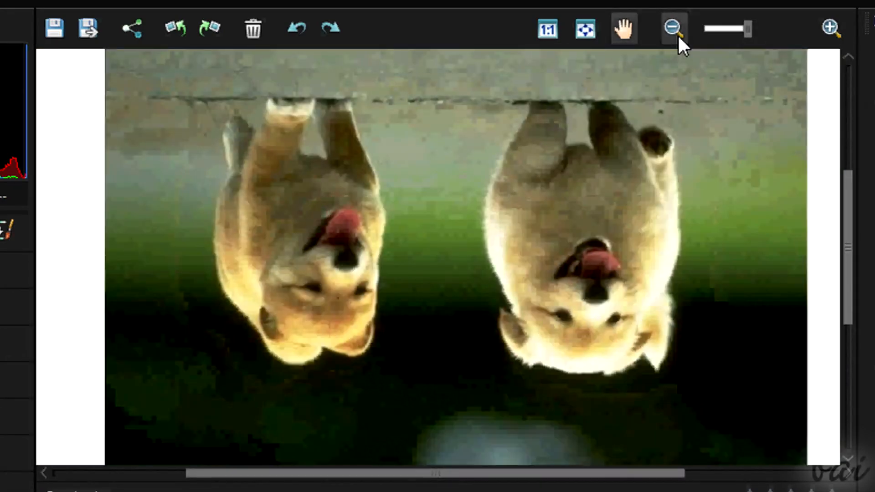
{"action": "left_click", "coordinate": [549, 27]}
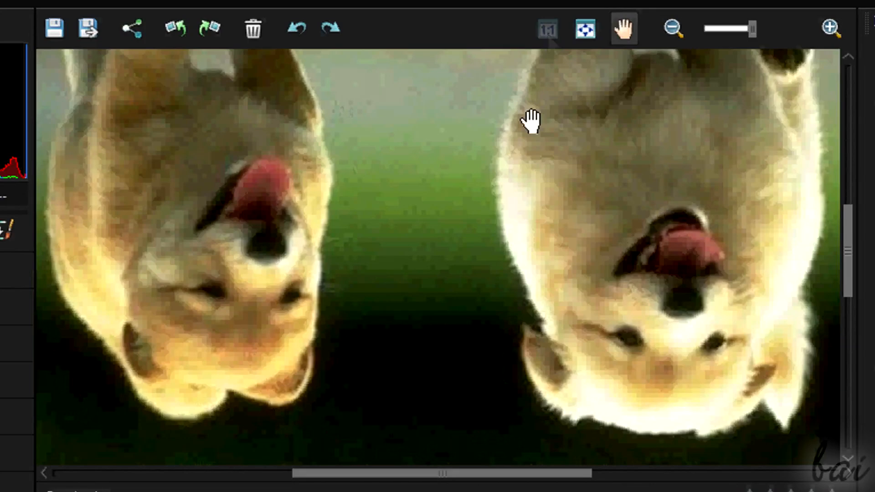
{"action": "left_click", "coordinate": [585, 29]}
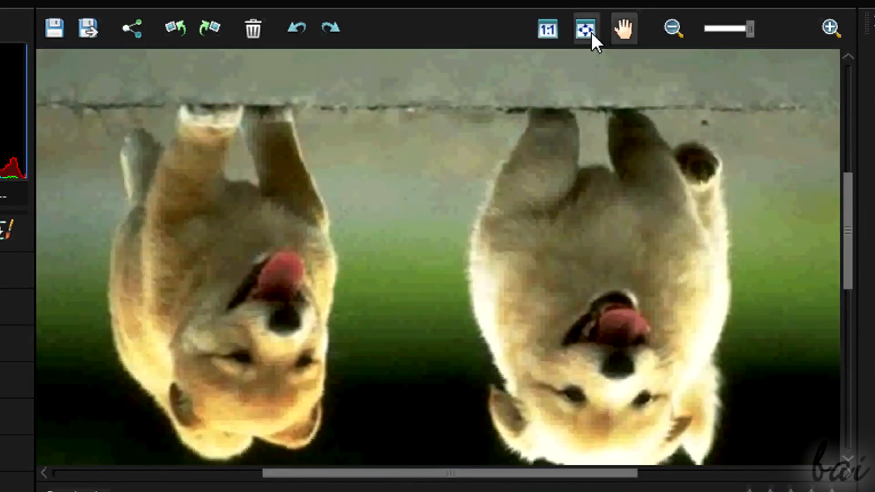
{"action": "mouse_move", "coordinate": [587, 28]}
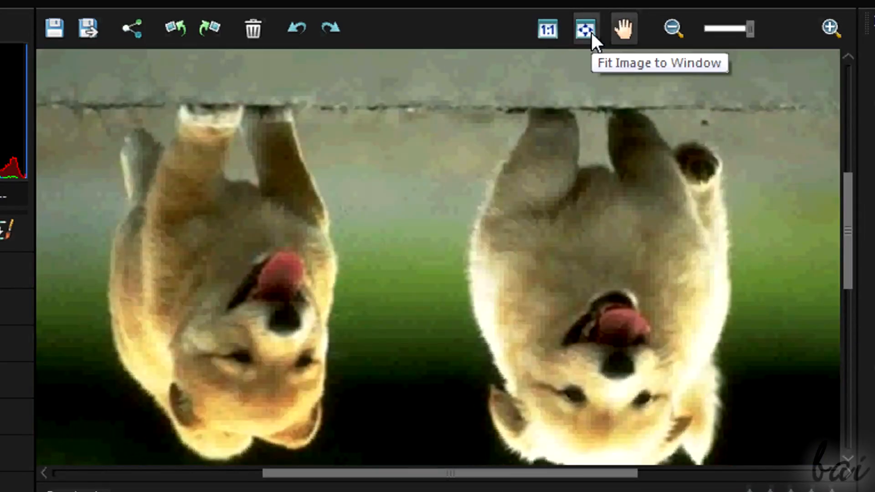
{"action": "left_click", "coordinate": [585, 28]}
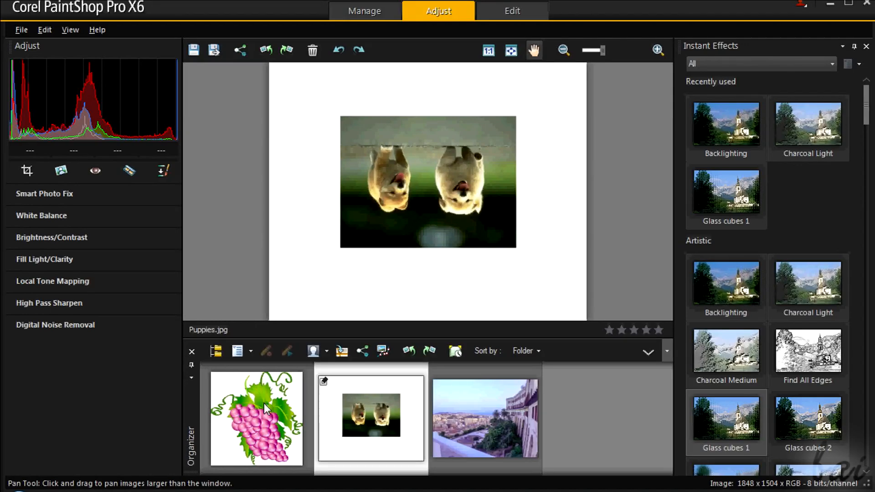
Save the puppies changes this once, view Sample.jpg, then open the grapes image.
{"action": "left_click", "coordinate": [264, 410]}
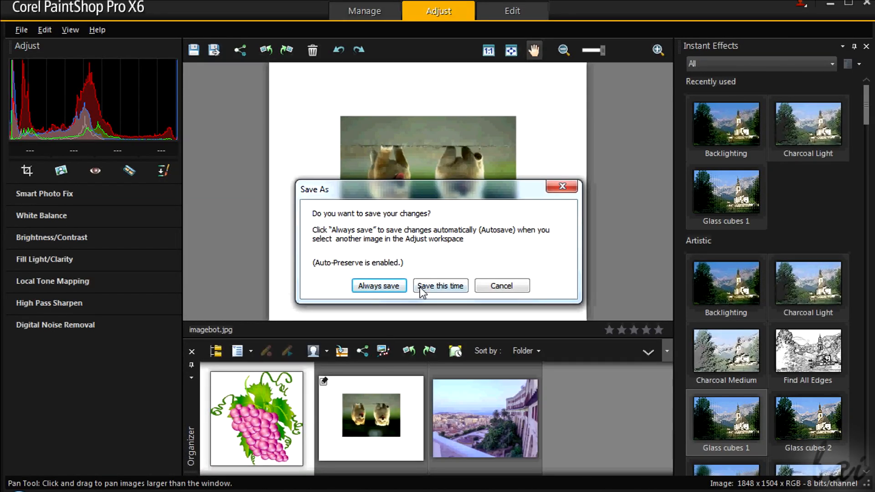
{"action": "left_click", "coordinate": [440, 285]}
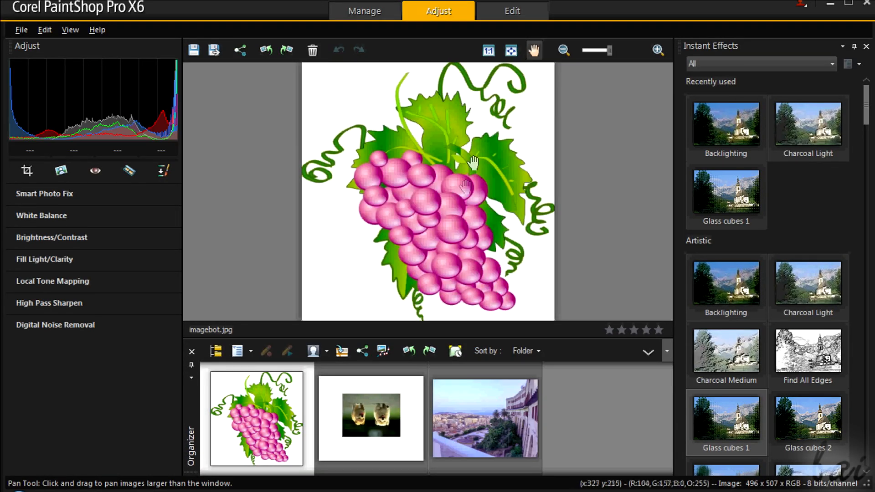
{"action": "mouse_move", "coordinate": [528, 188]}
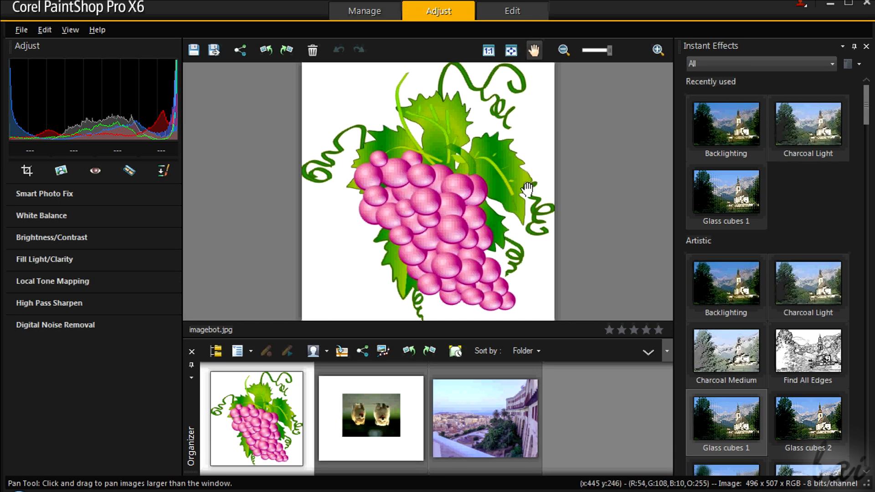
{"action": "left_click", "coordinate": [371, 419]}
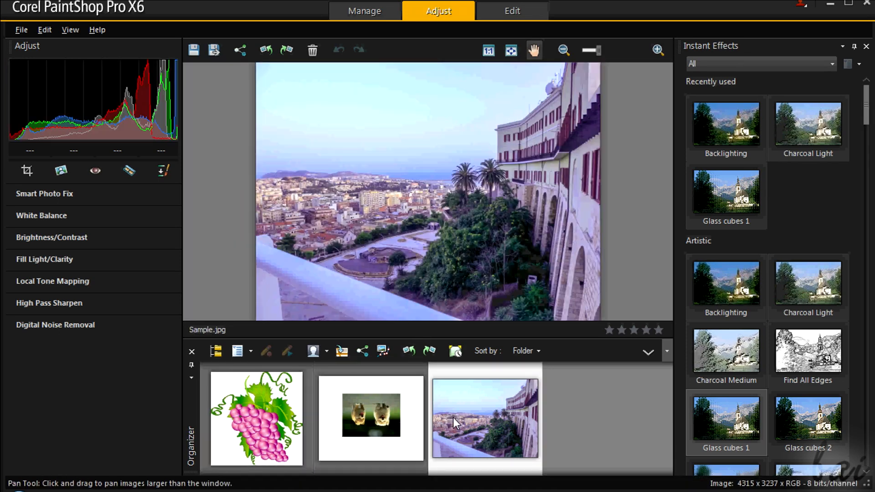
{"action": "left_click", "coordinate": [256, 423]}
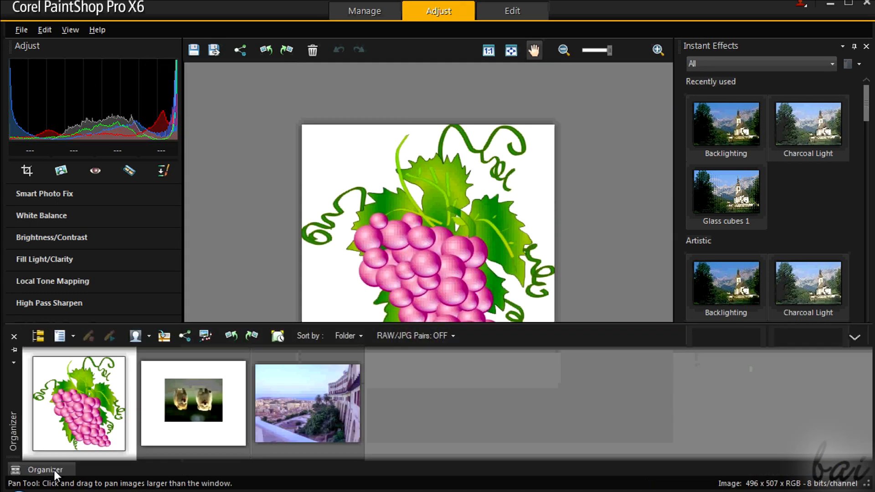
Reopen the puppies photo and sweep White Balance temperature between coolest and warmest.
{"action": "double_click", "coordinate": [193, 401]}
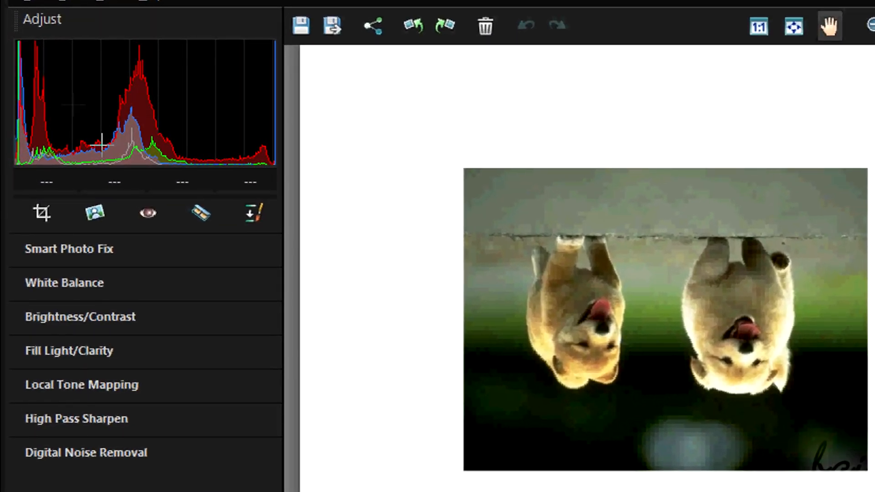
{"action": "mouse_move", "coordinate": [125, 324]}
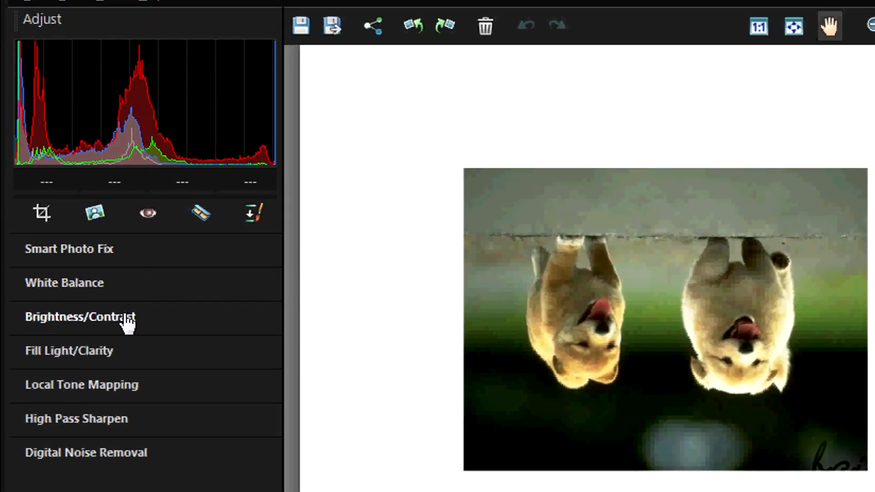
{"action": "left_click", "coordinate": [65, 282]}
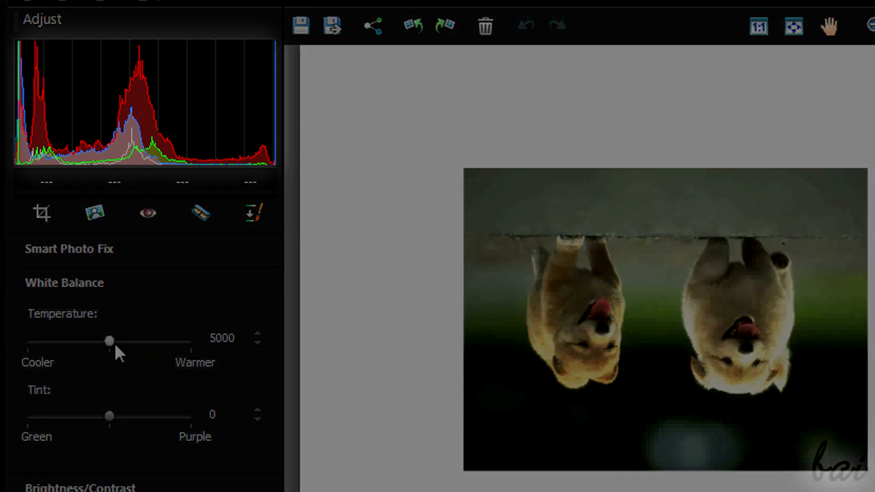
{"action": "left_click_drag", "start_coordinate": [109, 341], "coordinate": [187, 340]}
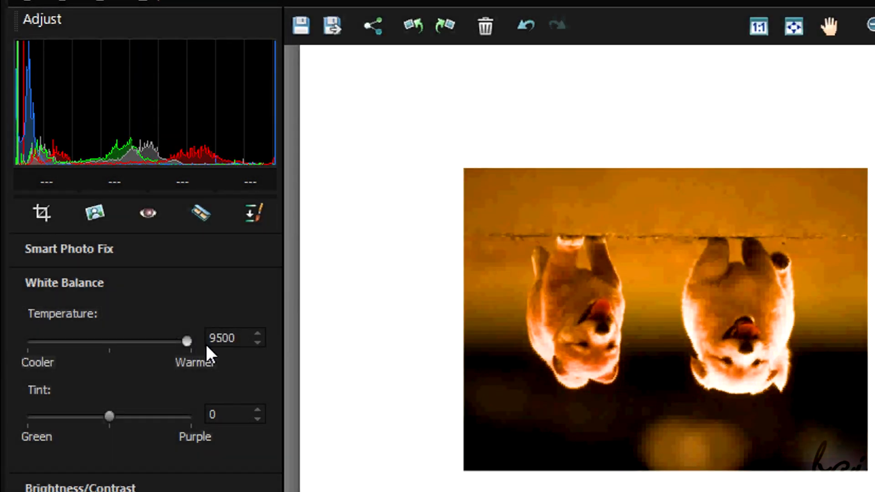
{"action": "left_click_drag", "start_coordinate": [187, 341], "coordinate": [65, 341]}
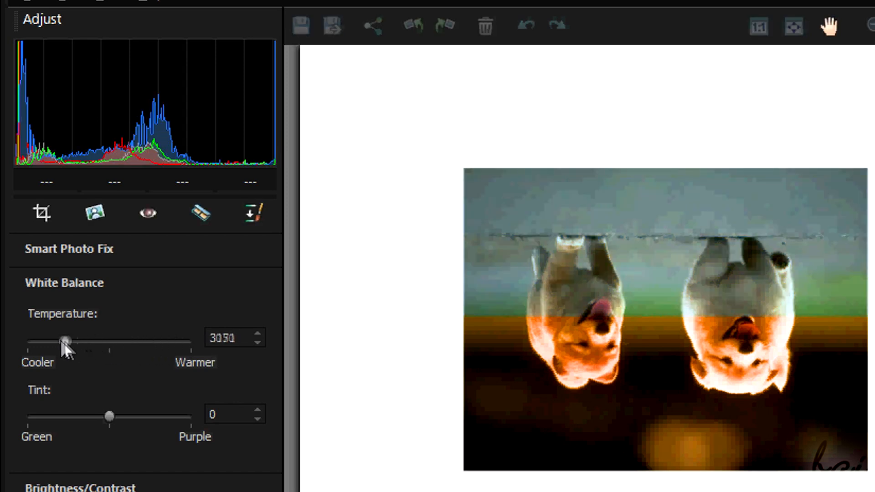
{"action": "left_click_drag", "start_coordinate": [65, 341], "coordinate": [29, 341]}
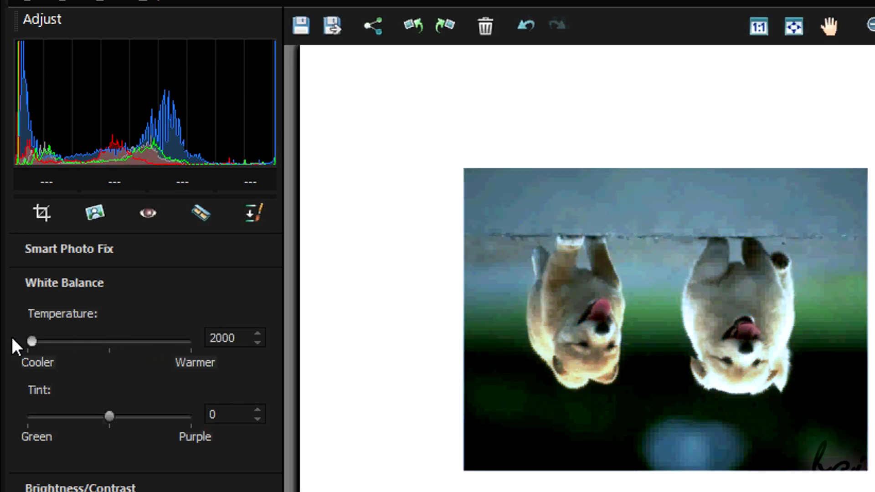
{"action": "left_click_drag", "start_coordinate": [32, 341], "coordinate": [116, 341]}
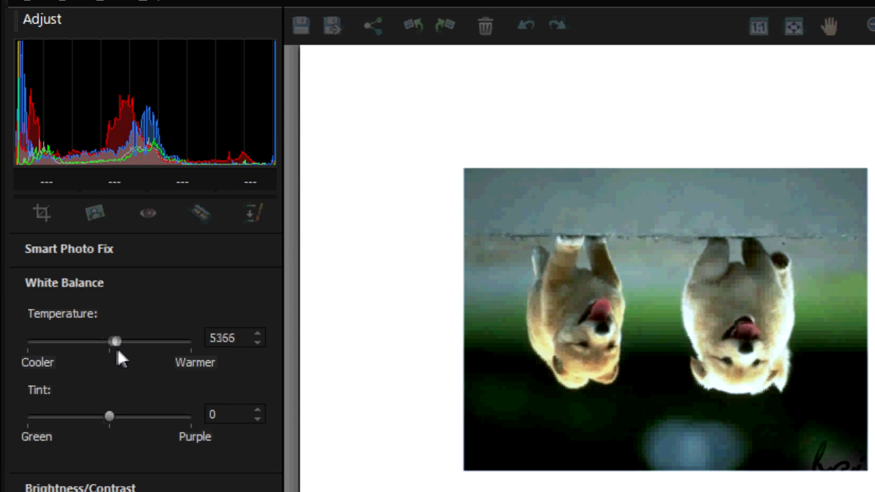
{"action": "left_click_drag", "start_coordinate": [115, 341], "coordinate": [188, 341]}
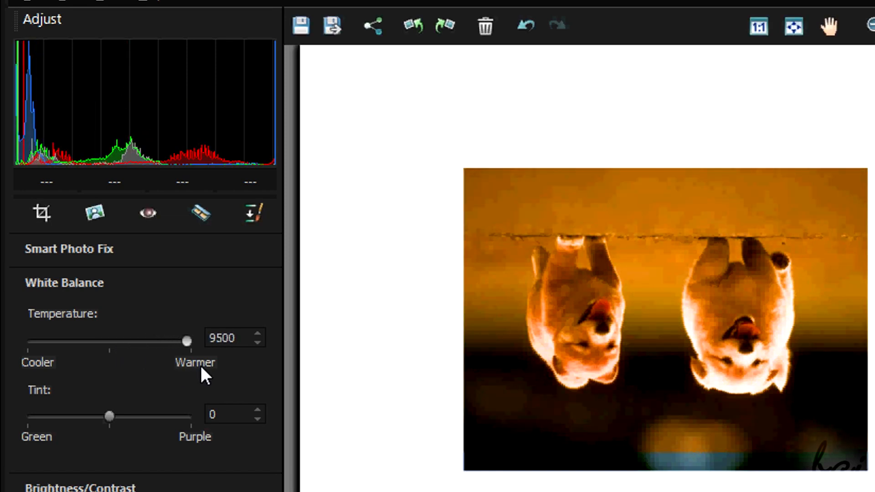
{"action": "left_click_drag", "start_coordinate": [187, 341], "coordinate": [110, 341]}
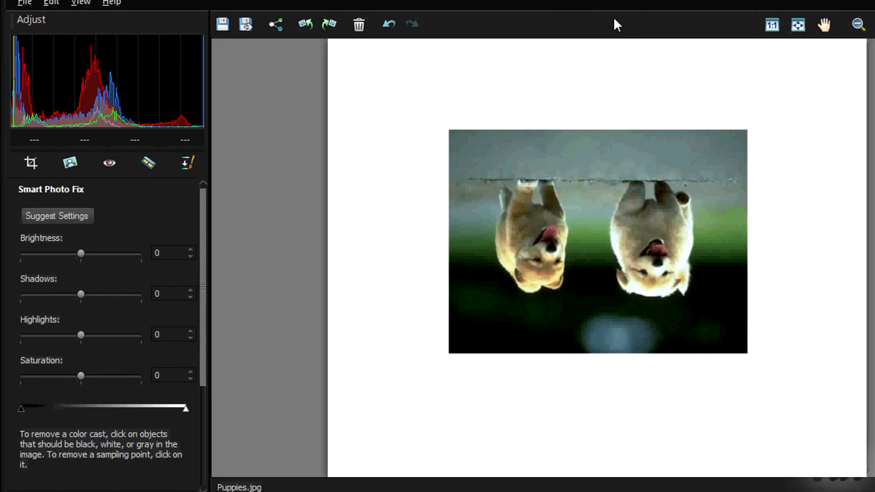
{"action": "mouse_move", "coordinate": [364, 231]}
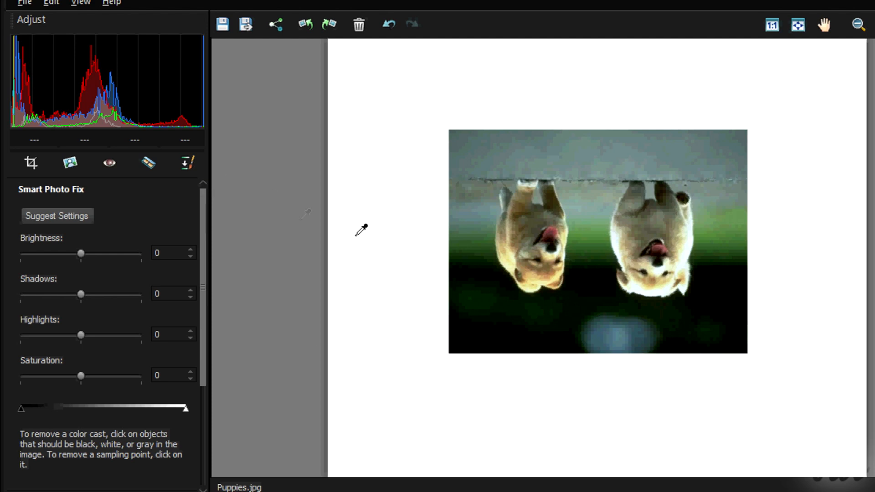
{"action": "mouse_move", "coordinate": [327, 24]}
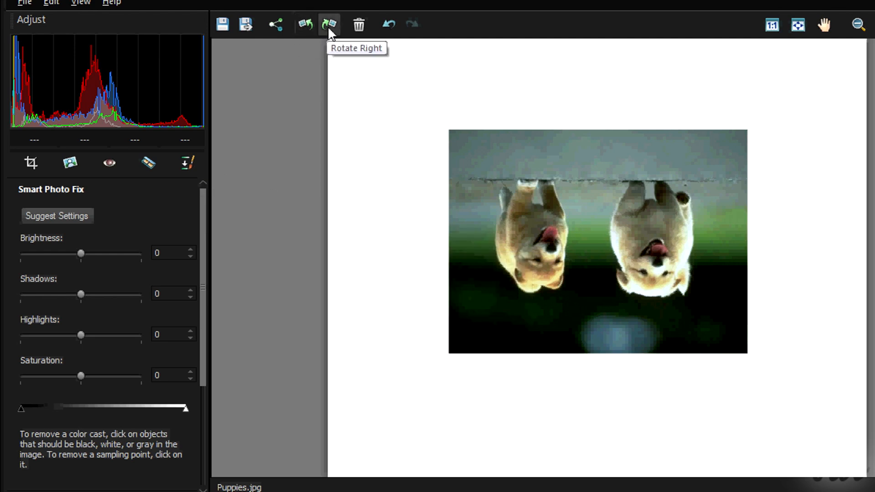
Rotate the puppies photo right twice so it stands upright.
{"action": "left_click", "coordinate": [303, 23]}
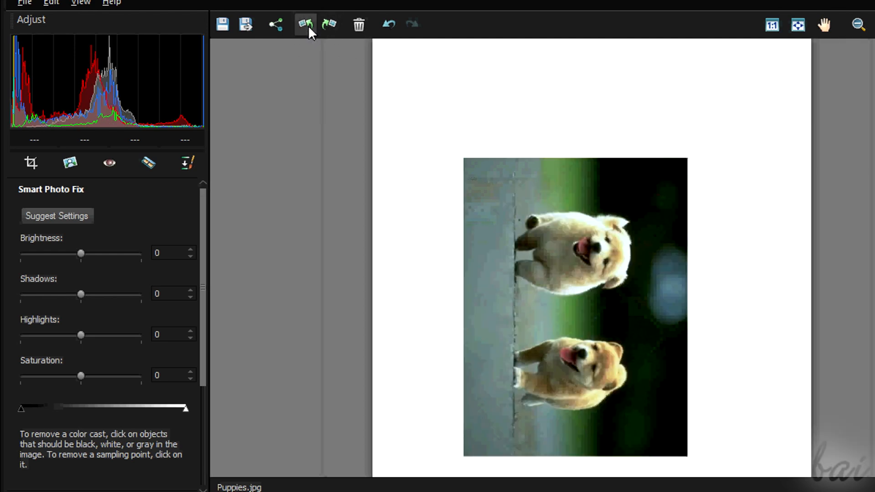
{"action": "left_click", "coordinate": [304, 23]}
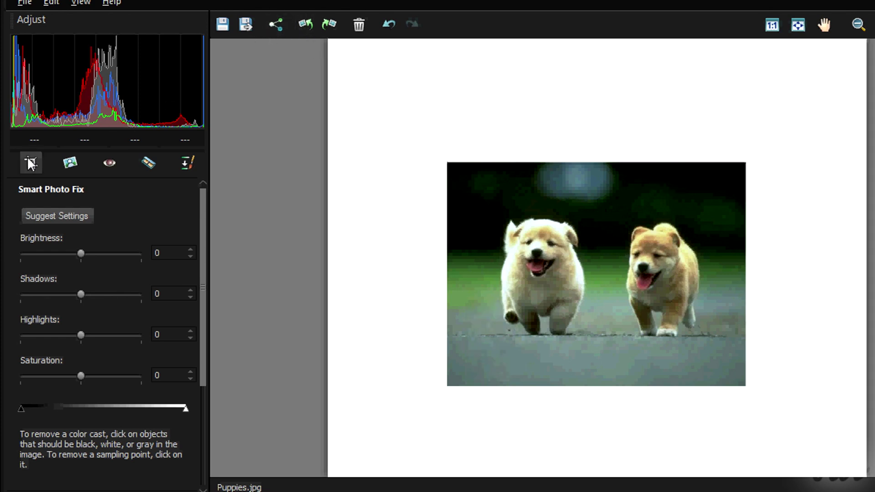
Frame the puppies with the crop area, reset its tilt to 0°, and toggle the grid.
{"action": "left_click", "coordinate": [30, 164]}
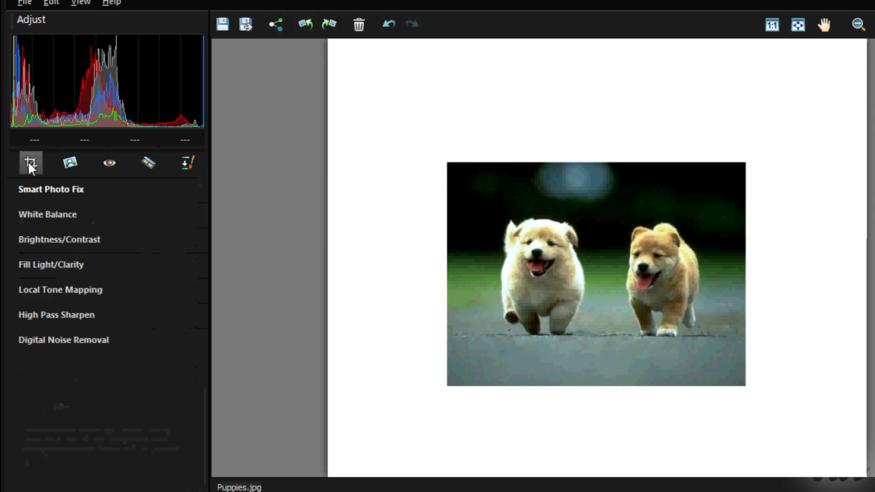
{"action": "left_click", "coordinate": [30, 164]}
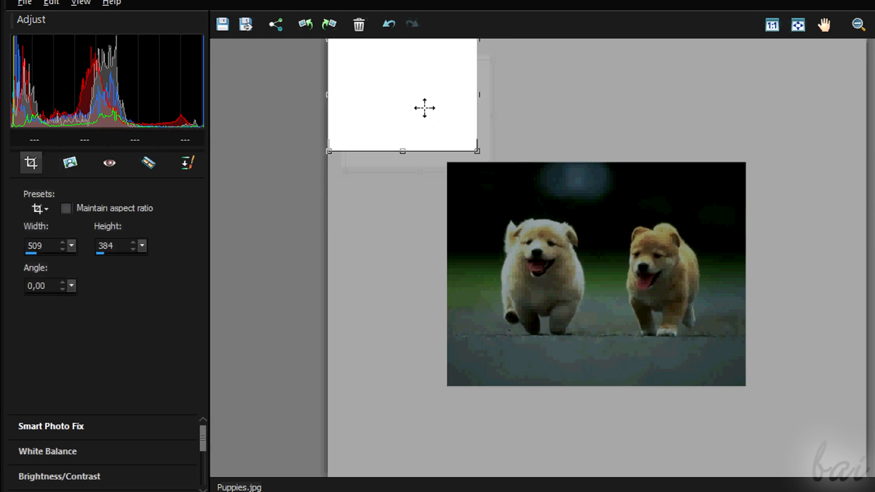
{"action": "left_click_drag", "start_coordinate": [402, 94], "coordinate": [518, 214]}
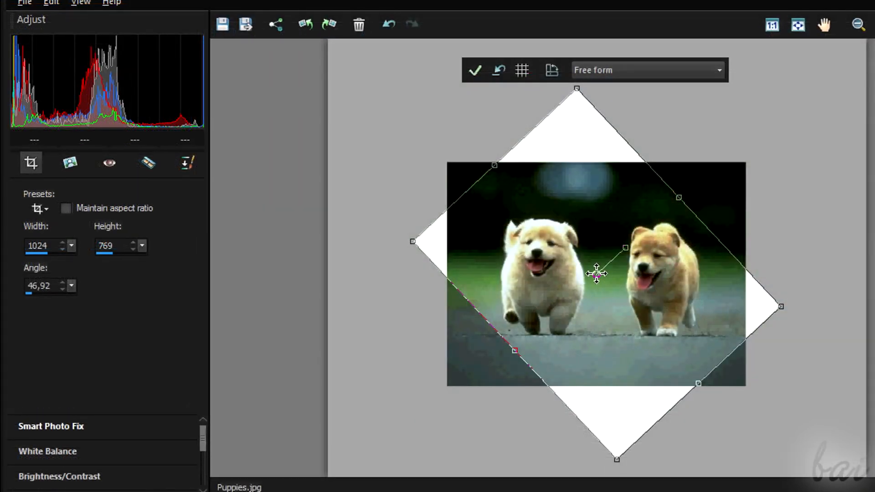
{"action": "mouse_move", "coordinate": [497, 71]}
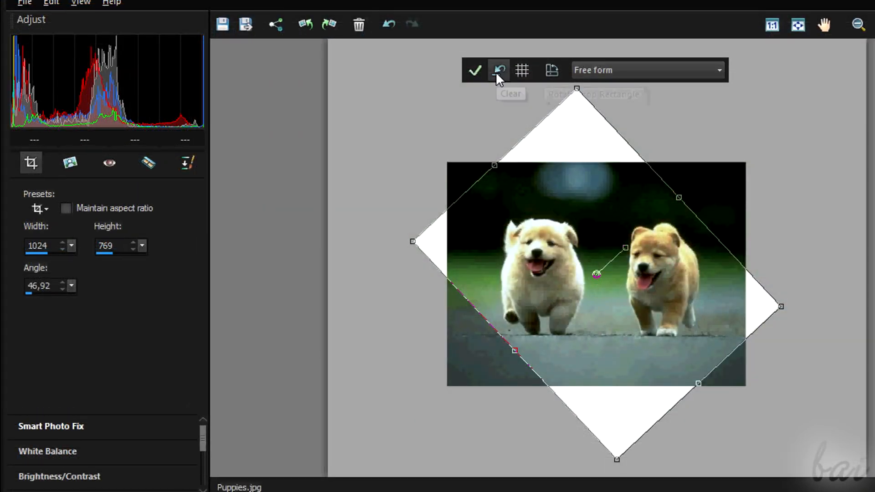
{"action": "left_click", "coordinate": [522, 69]}
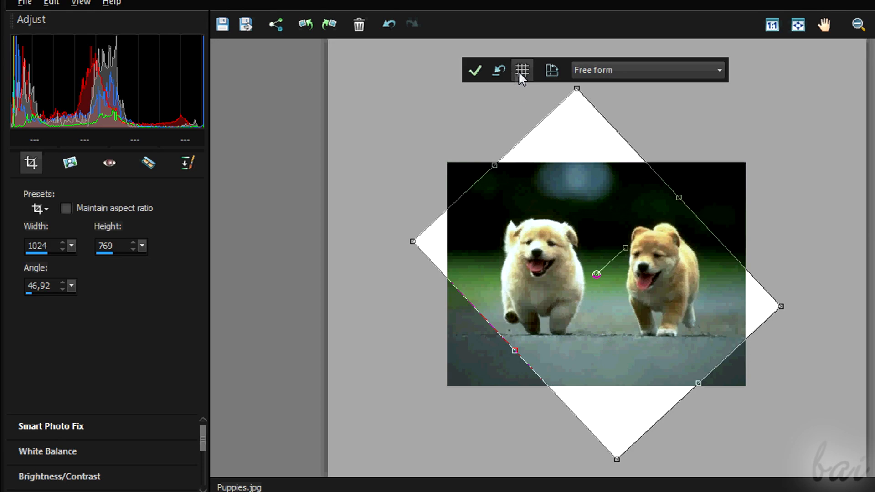
{"action": "left_click", "coordinate": [475, 70]}
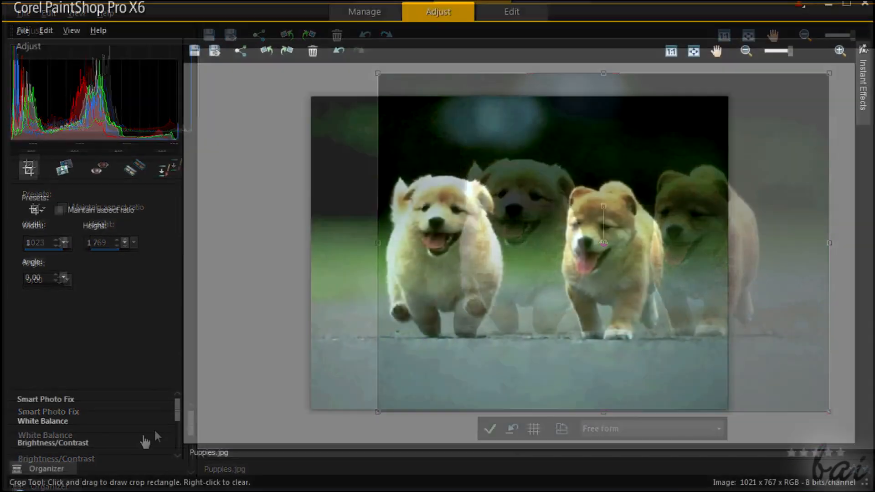
Set Brightness to about 28 and Contrast to about -27 on the puppies photo.
{"action": "left_click", "coordinate": [50, 442]}
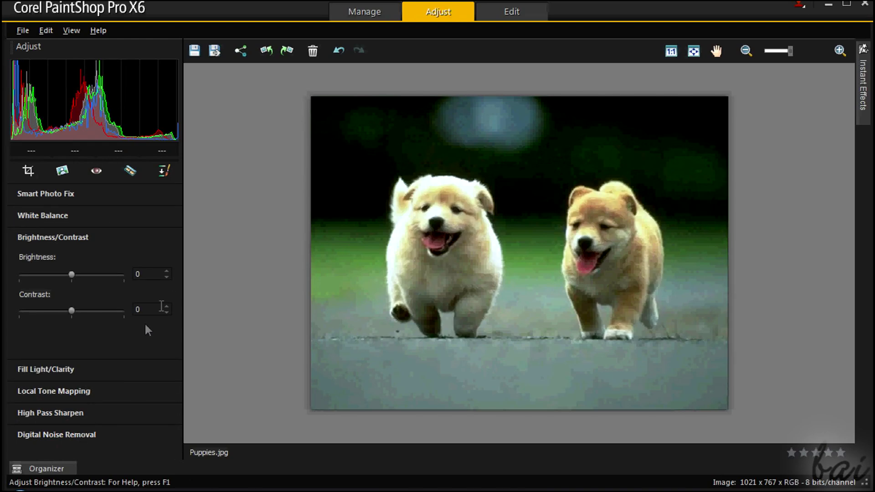
{"action": "left_click", "coordinate": [839, 49]}
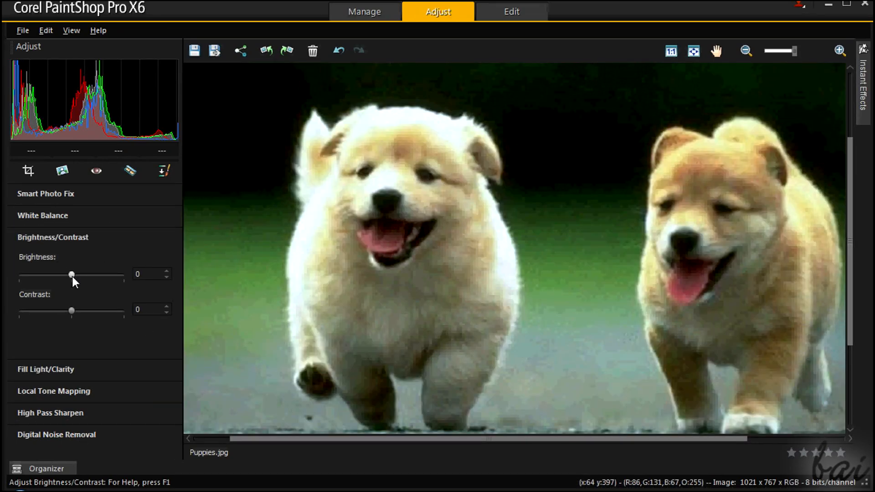
{"action": "left_click_drag", "start_coordinate": [71, 274], "coordinate": [82, 274]}
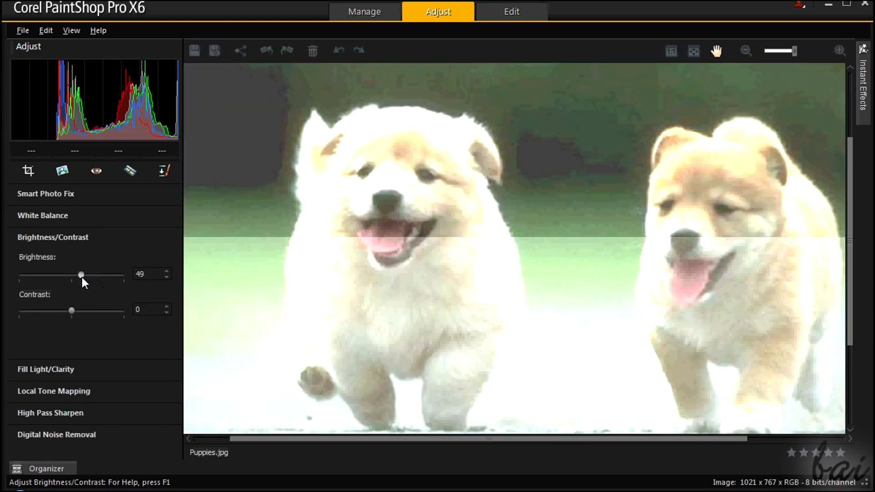
{"action": "left_click_drag", "start_coordinate": [80, 274], "coordinate": [107, 274]}
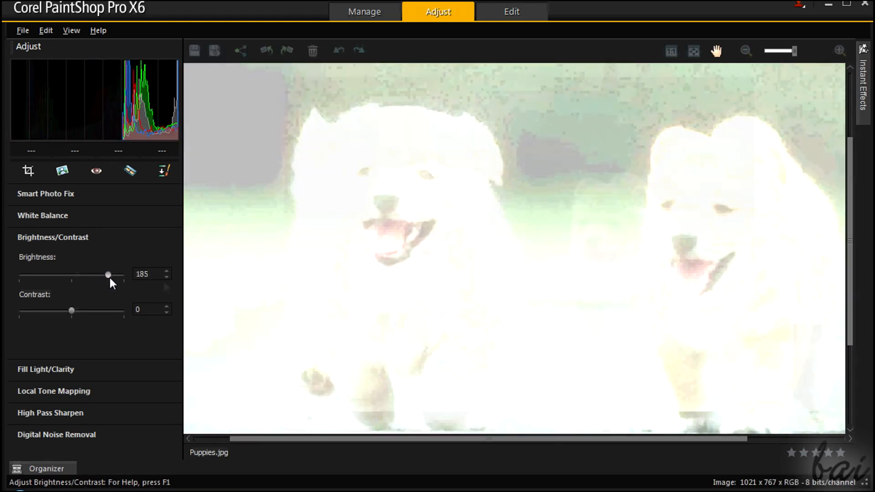
{"action": "left_click_drag", "start_coordinate": [107, 274], "coordinate": [72, 274]}
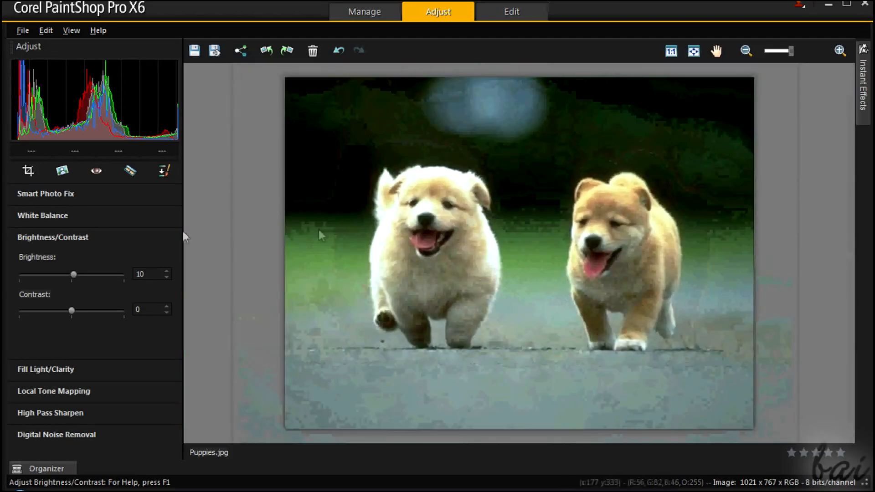
{"action": "left_click_drag", "start_coordinate": [72, 274], "coordinate": [78, 274]}
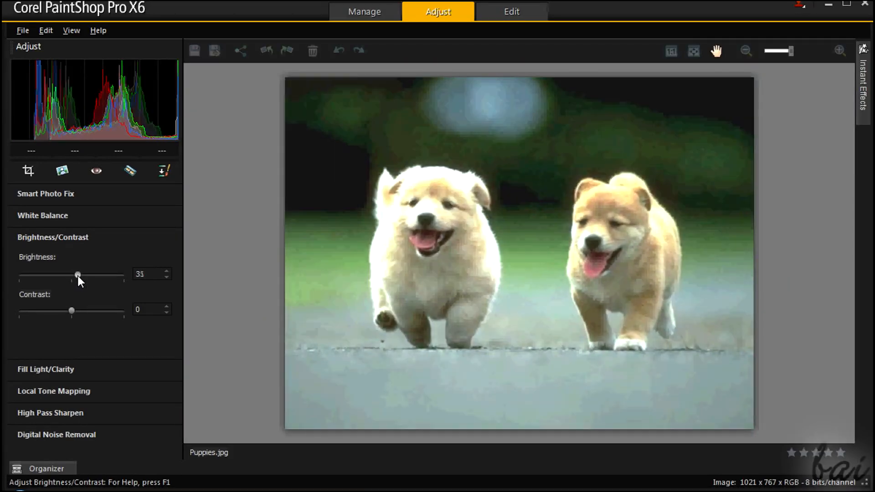
{"action": "left_click_drag", "start_coordinate": [71, 310], "coordinate": [57, 311]}
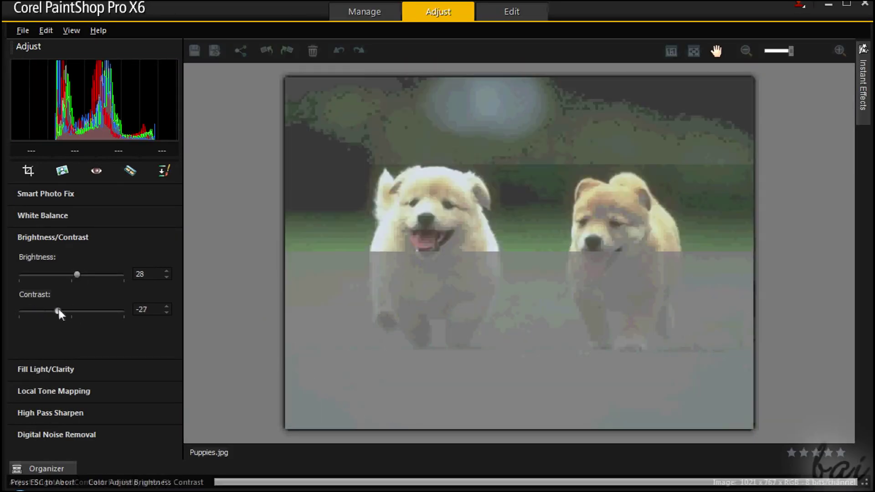
{"action": "left_click_drag", "start_coordinate": [56, 311], "coordinate": [76, 311]}
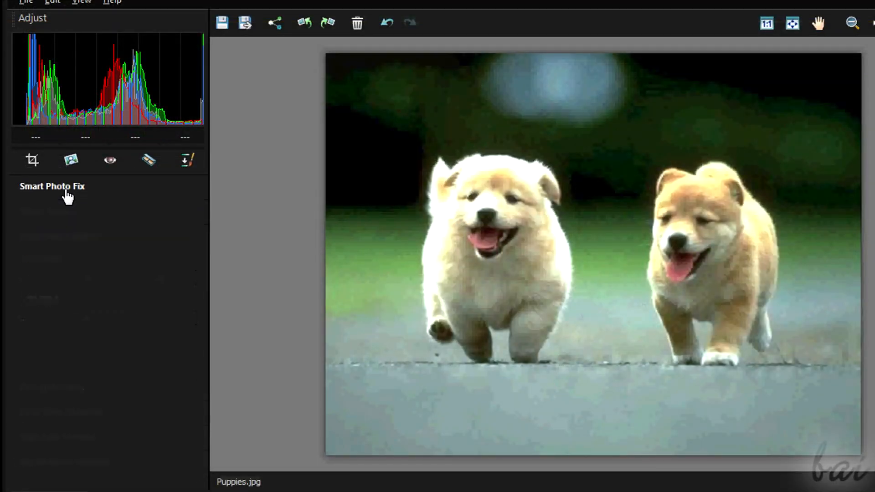
In Smart Photo Fix, set Shadows to 22, Highlights to -26 and Saturation to 27.
{"action": "left_click", "coordinate": [54, 186]}
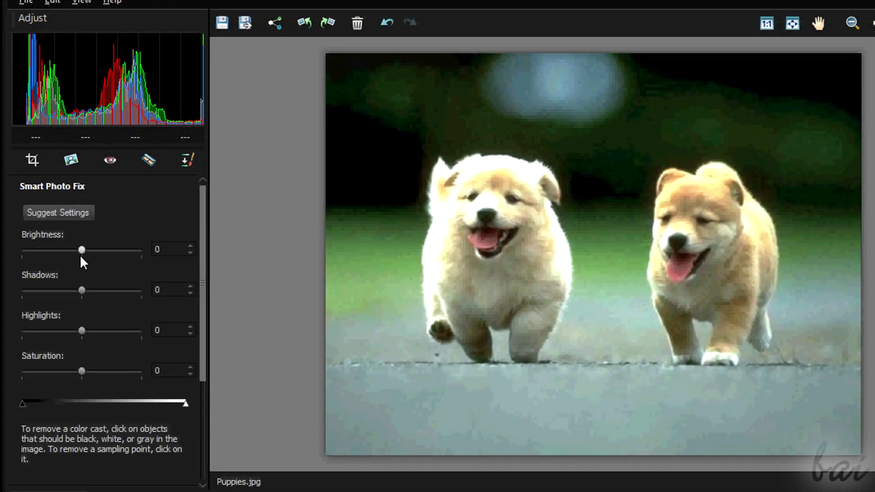
{"action": "left_click_drag", "start_coordinate": [81, 290], "coordinate": [99, 291]}
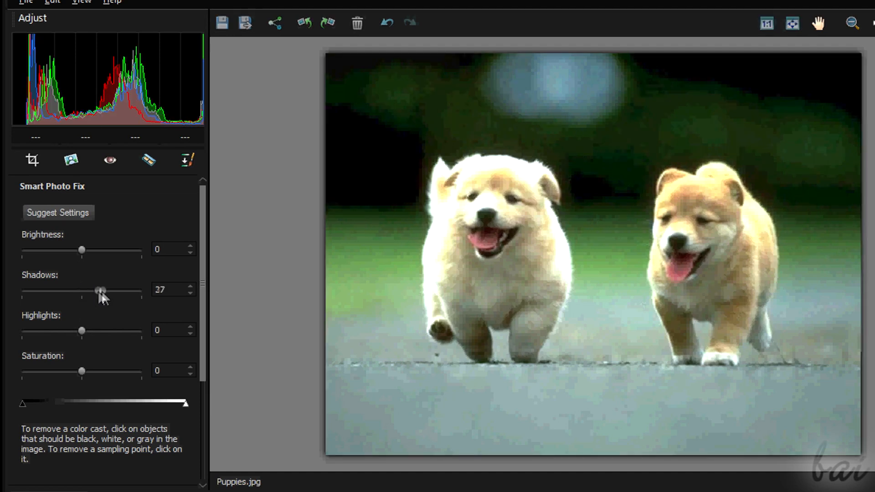
{"action": "left_click_drag", "start_coordinate": [100, 289], "coordinate": [97, 290]}
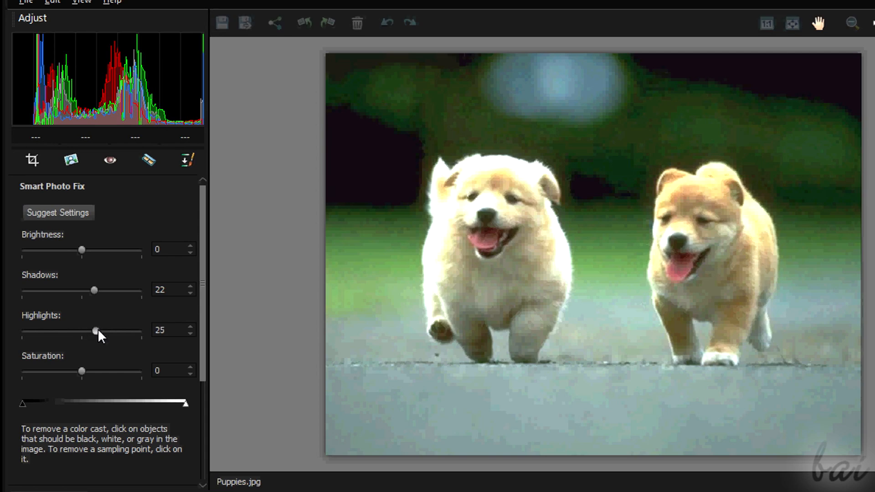
{"action": "left_click_drag", "start_coordinate": [94, 330], "coordinate": [69, 330]}
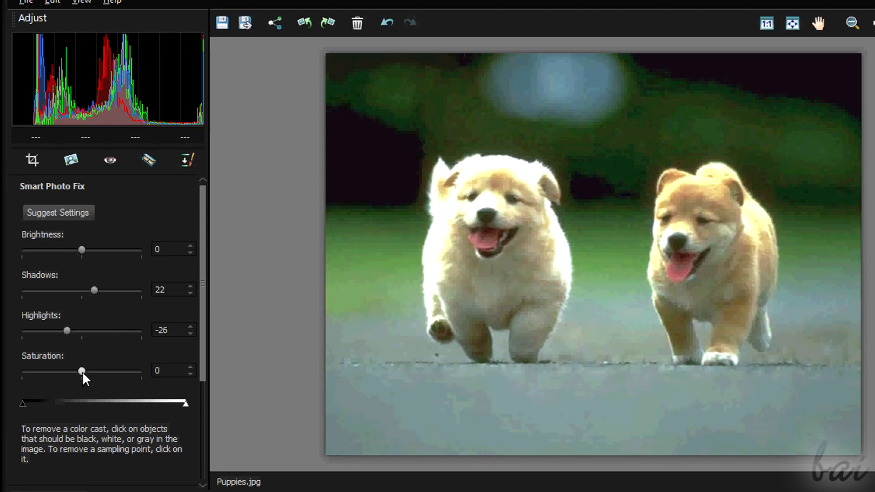
{"action": "left_click_drag", "start_coordinate": [82, 371], "coordinate": [105, 371]}
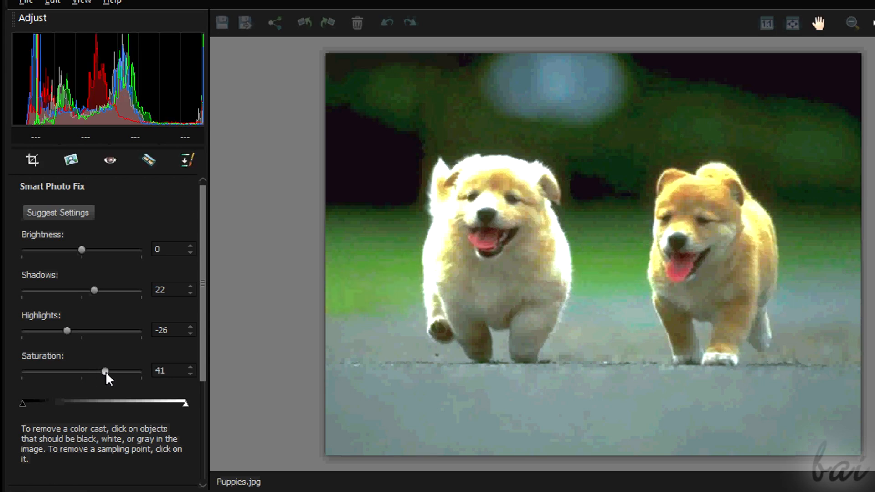
{"action": "left_click_drag", "start_coordinate": [104, 371], "coordinate": [126, 371]}
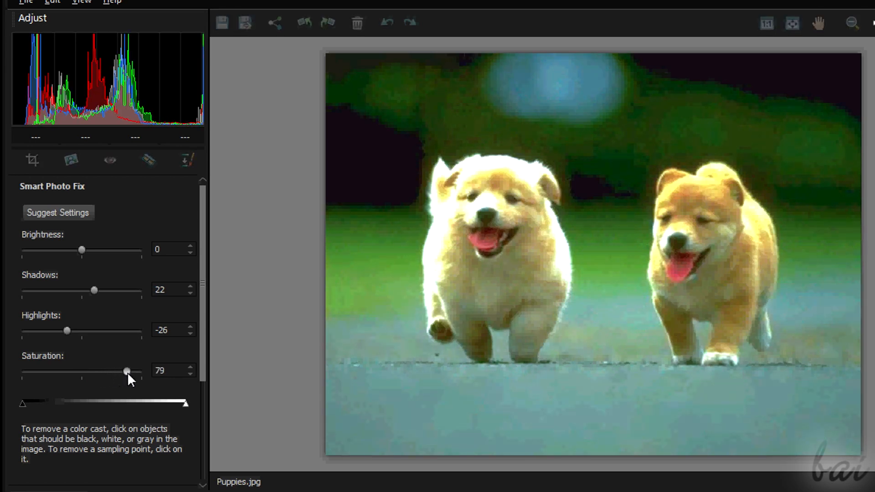
{"action": "left_click_drag", "start_coordinate": [127, 371], "coordinate": [74, 371]}
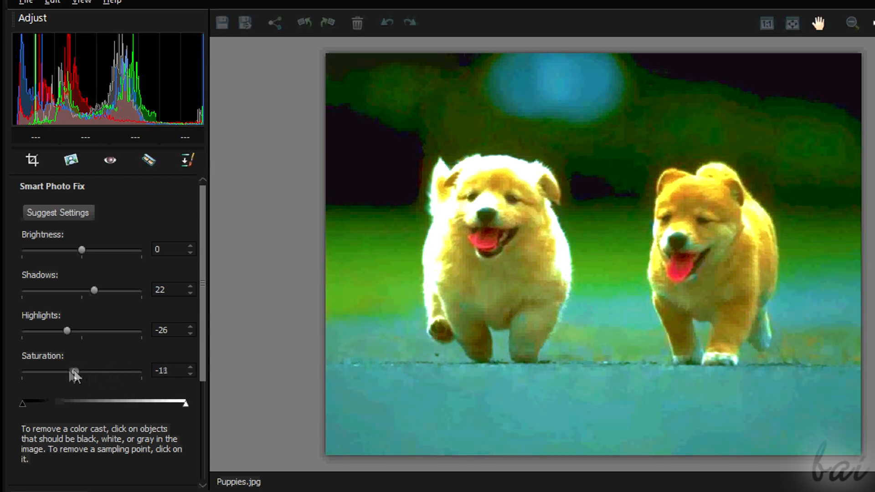
{"action": "left_click_drag", "start_coordinate": [74, 373], "coordinate": [45, 372]}
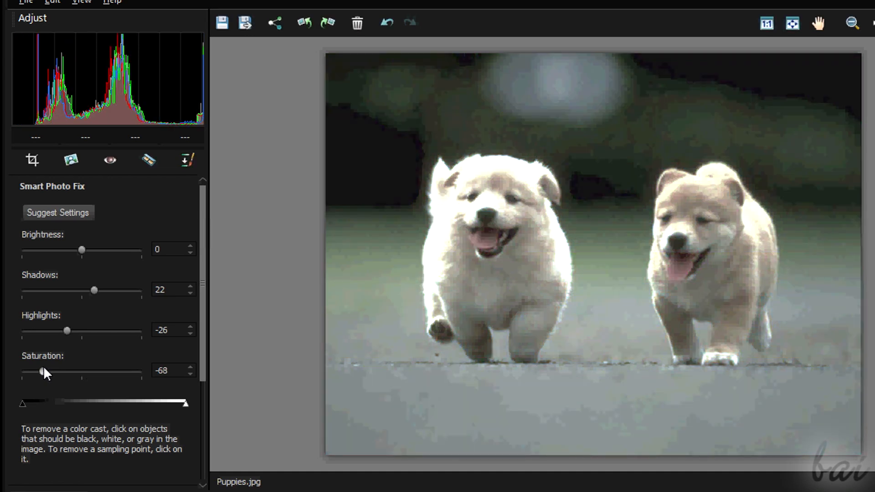
{"action": "left_click_drag", "start_coordinate": [44, 370], "coordinate": [25, 371]}
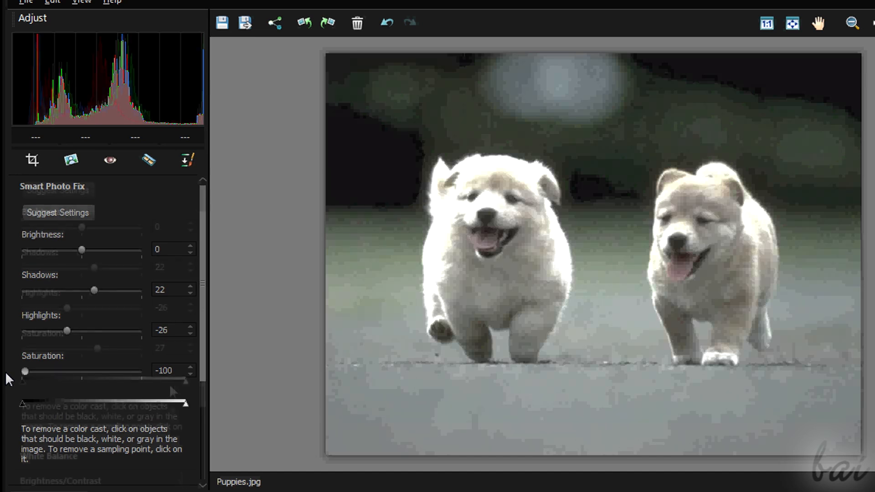
{"action": "left_click_drag", "start_coordinate": [25, 370], "coordinate": [97, 348]}
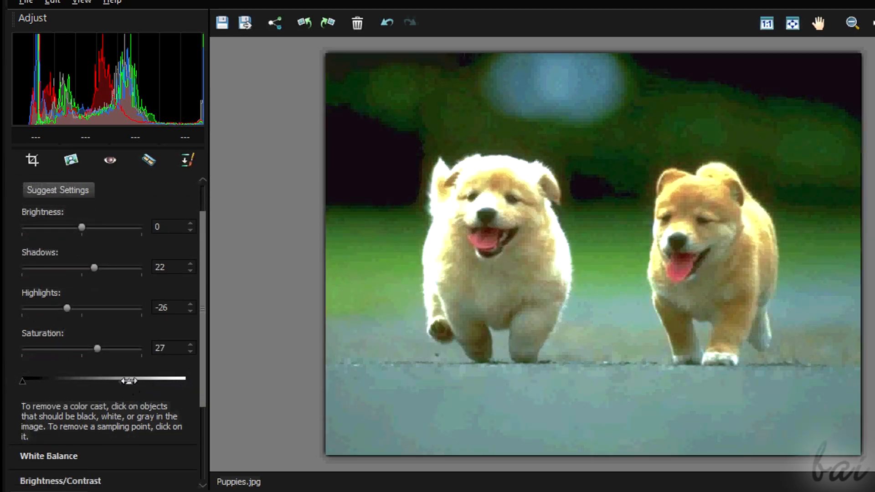
{"action": "left_click_drag", "start_coordinate": [129, 381], "coordinate": [97, 381]}
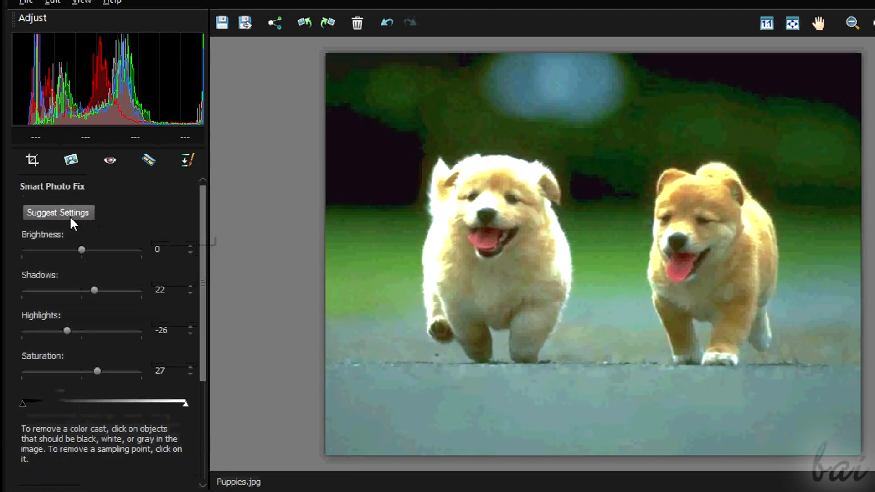
{"action": "mouse_move", "coordinate": [73, 222]}
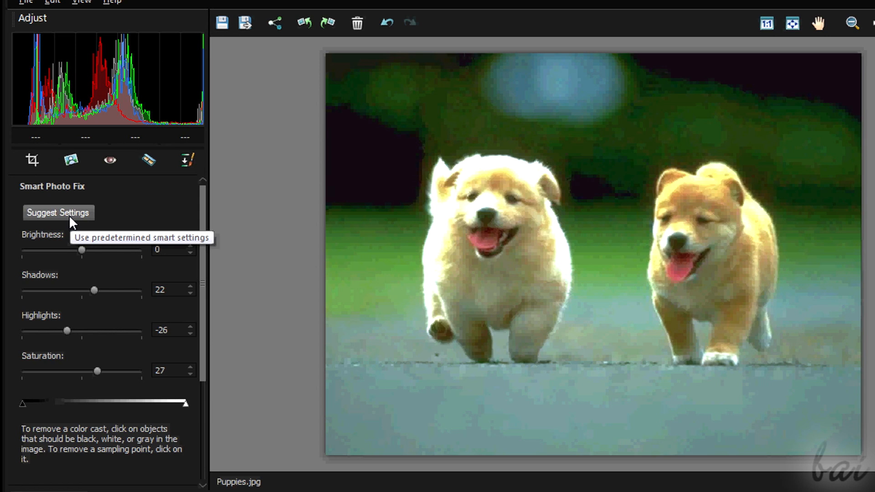
{"action": "left_click", "coordinate": [59, 212]}
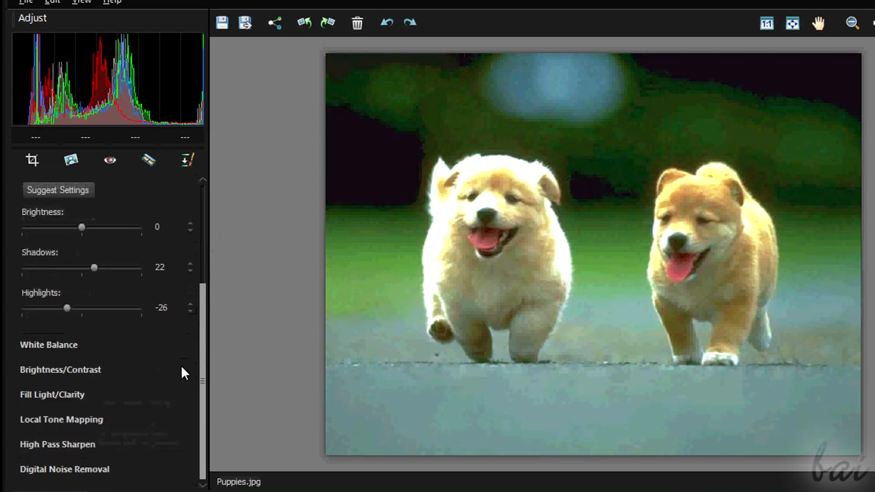
Preview warm, cool, green and purple white-balance shifts, then restore natural colours.
{"action": "left_click", "coordinate": [49, 345]}
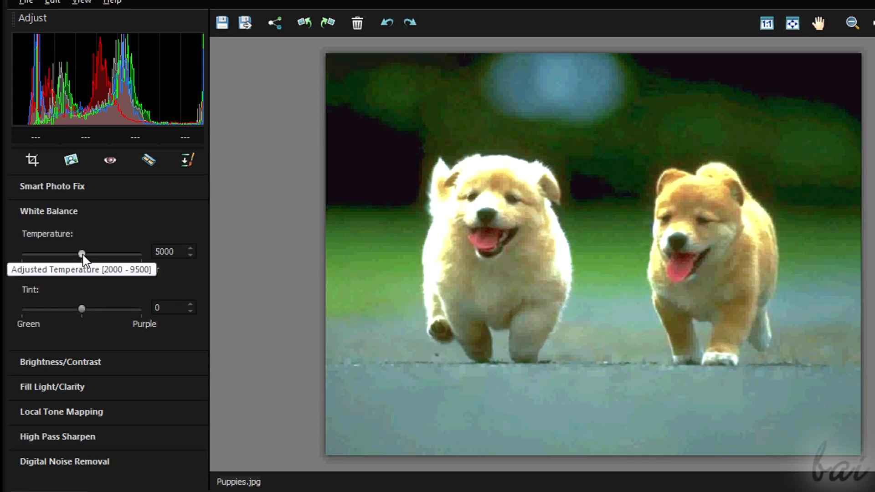
{"action": "left_click_drag", "start_coordinate": [82, 253], "coordinate": [127, 253]}
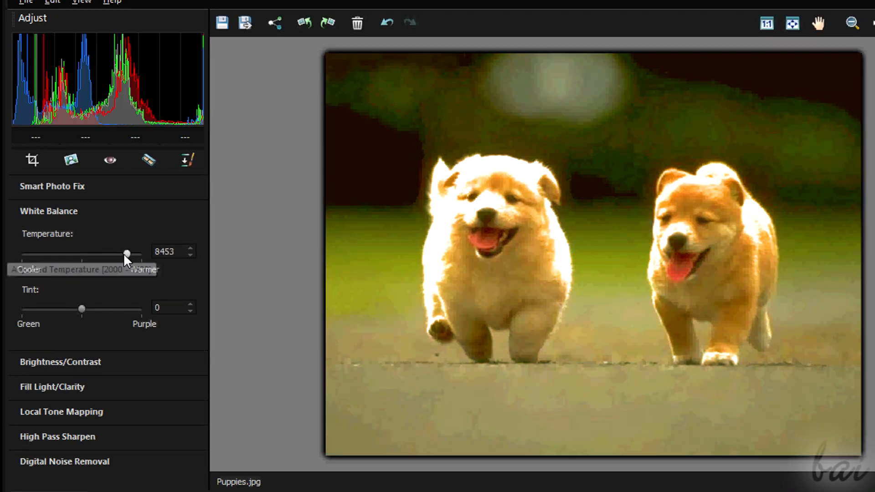
{"action": "left_click_drag", "start_coordinate": [126, 254], "coordinate": [38, 254]}
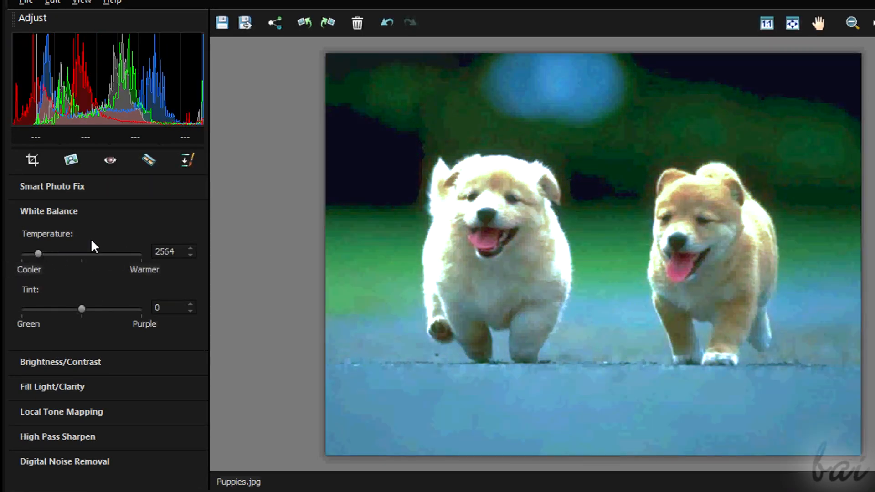
{"action": "left_click_drag", "start_coordinate": [38, 254], "coordinate": [24, 254]}
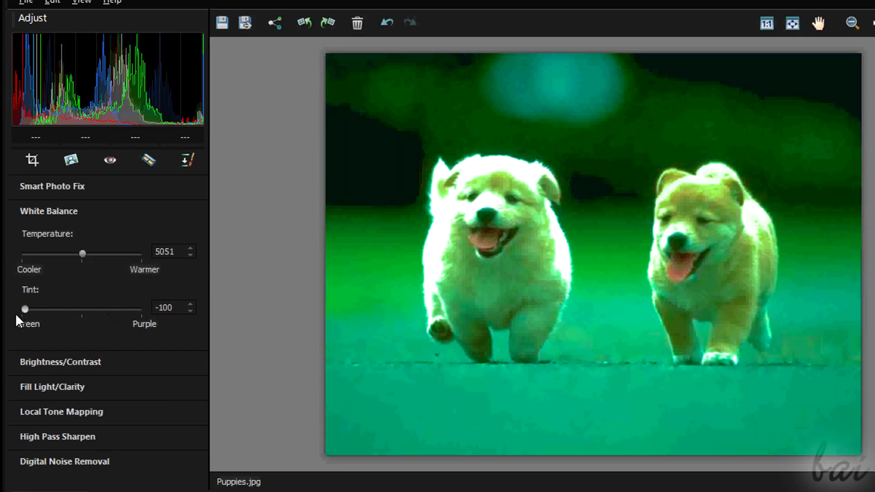
{"action": "left_click_drag", "start_coordinate": [25, 309], "coordinate": [140, 309]}
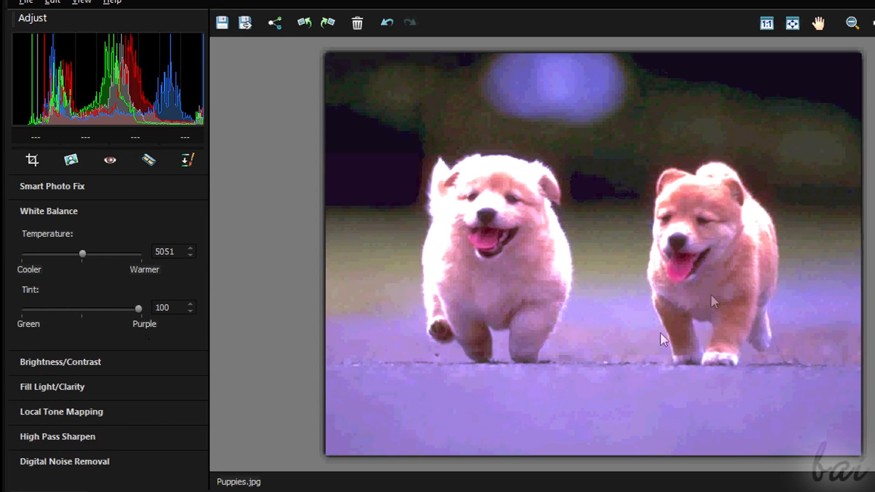
{"action": "left_click_drag", "start_coordinate": [139, 309], "coordinate": [60, 309]}
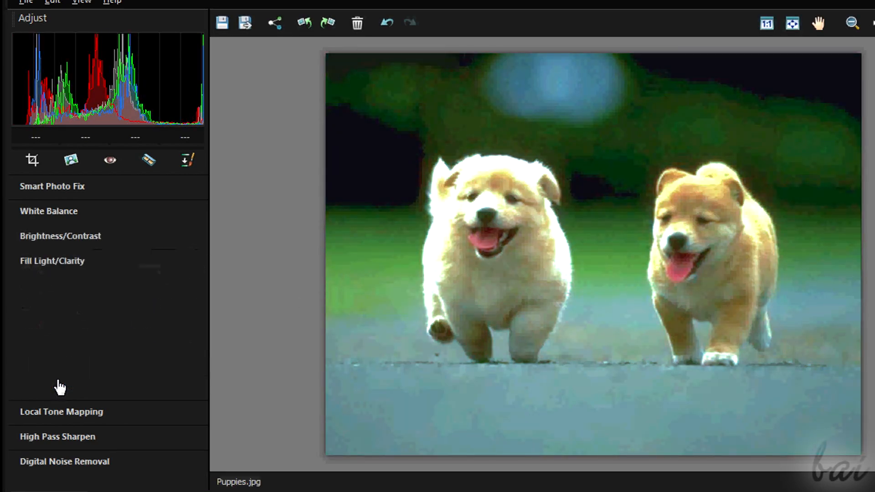
Try several Fill Light amounts on the puppies photo, then return it to 0.
{"action": "left_click", "coordinate": [52, 261]}
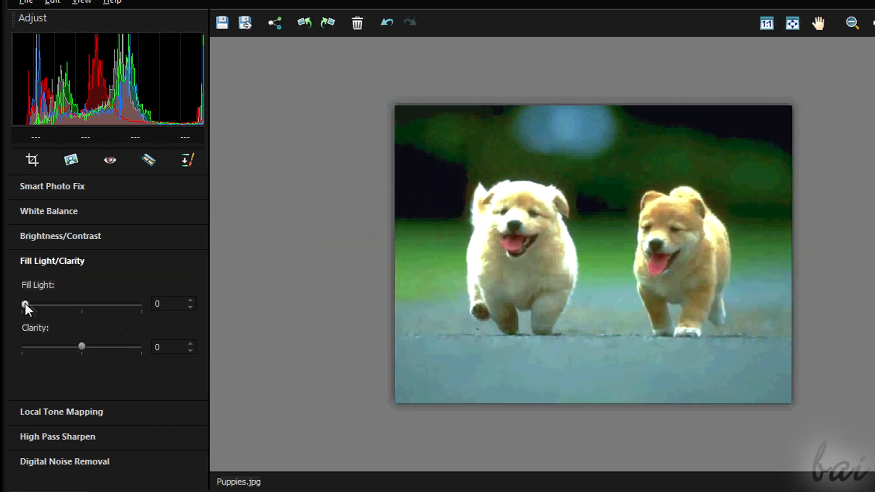
{"action": "left_click_drag", "start_coordinate": [24, 304], "coordinate": [36, 304]}
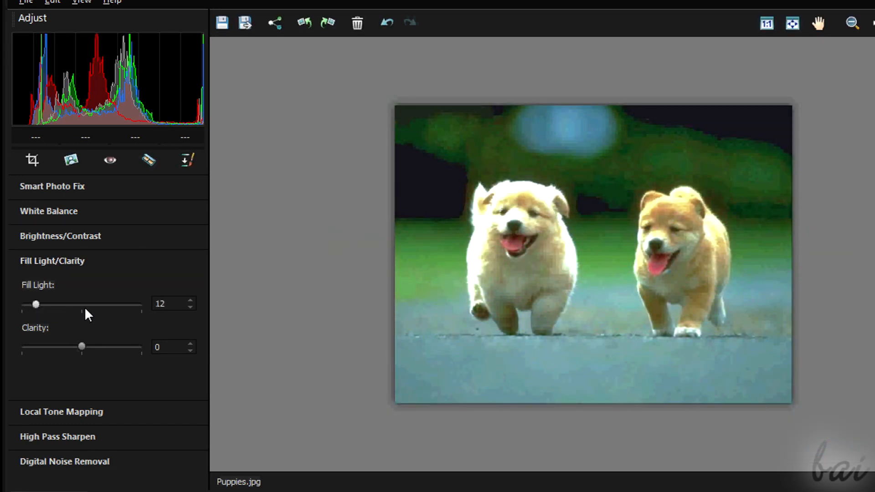
{"action": "left_click_drag", "start_coordinate": [36, 304], "coordinate": [82, 304]}
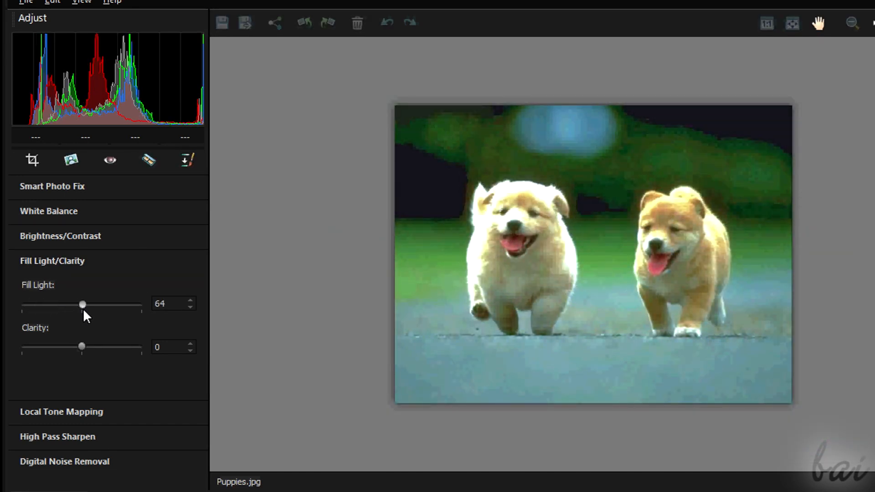
{"action": "left_click_drag", "start_coordinate": [83, 305], "coordinate": [44, 305]}
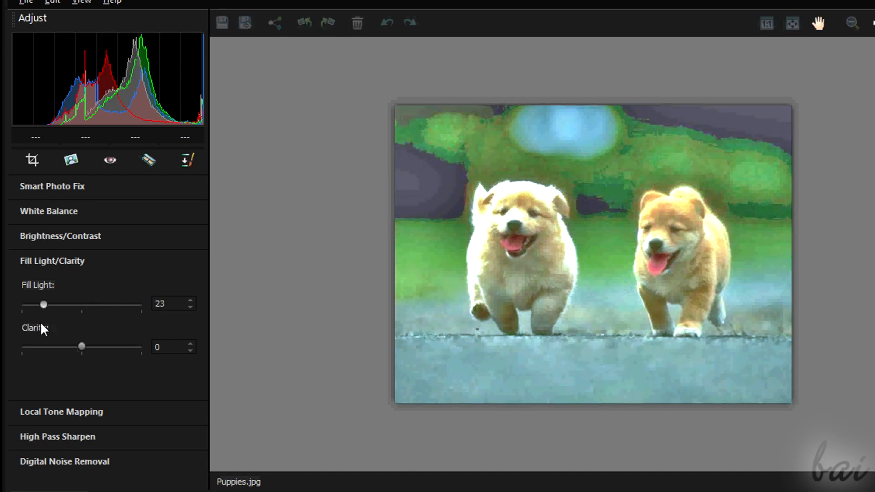
{"action": "left_click_drag", "start_coordinate": [45, 304], "coordinate": [31, 305]}
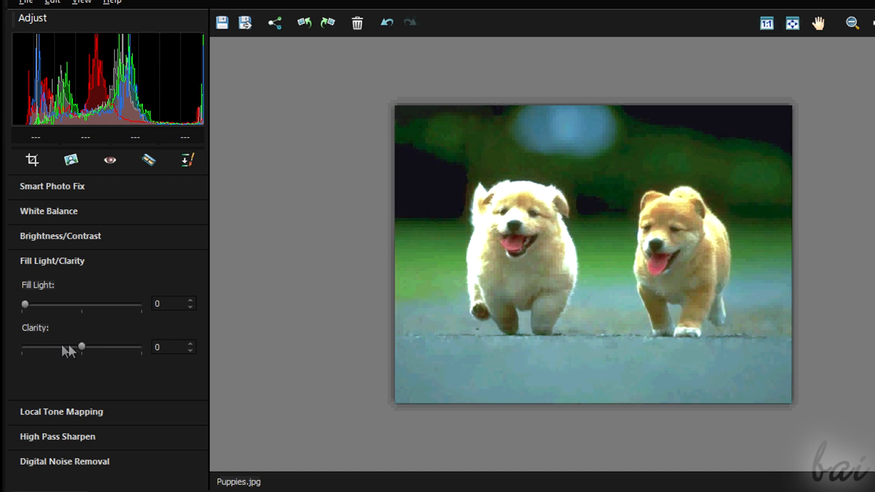
Sweep Clarity from -127 up to 127 for crisper detail.
{"action": "left_click_drag", "start_coordinate": [82, 347], "coordinate": [25, 347]}
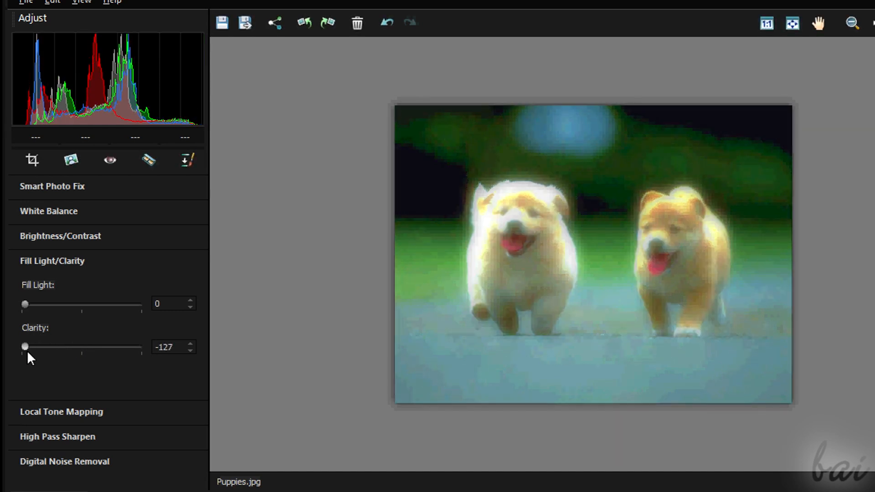
{"action": "left_click_drag", "start_coordinate": [25, 346], "coordinate": [138, 347]}
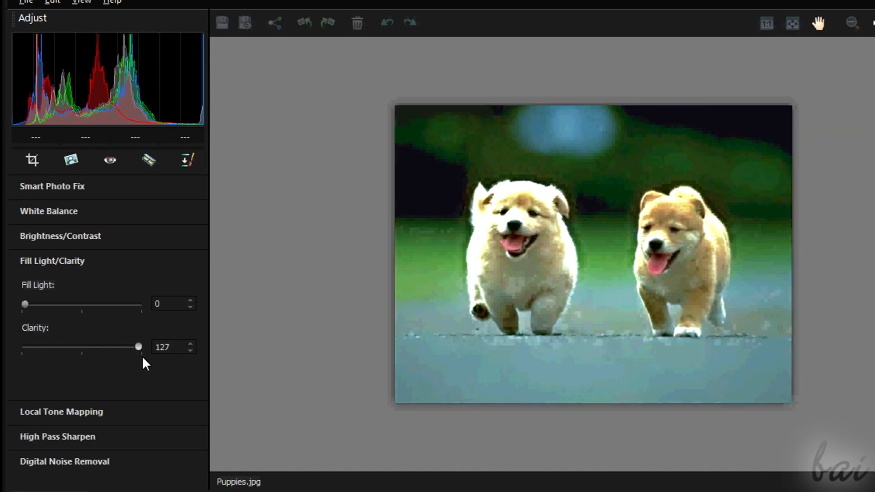
{"action": "left_click_drag", "start_coordinate": [138, 346], "coordinate": [106, 346]}
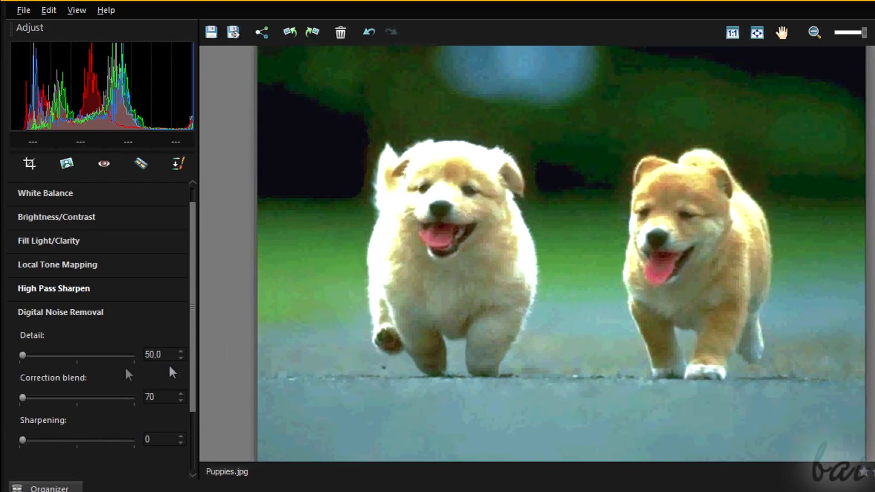
Set noise-removal Detail to 60, Correction blend to 0 and Sharpening to 52.
{"action": "left_click_drag", "start_coordinate": [22, 356], "coordinate": [87, 356]}
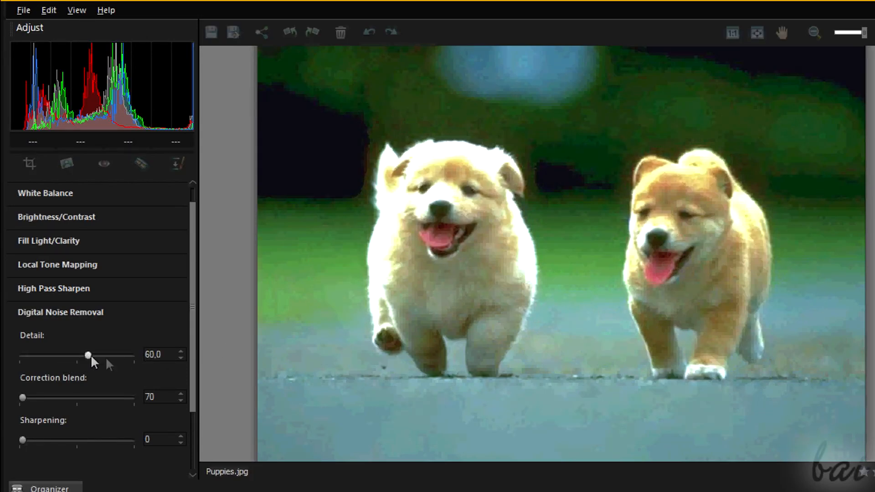
{"action": "left_click_drag", "start_coordinate": [22, 398], "coordinate": [71, 398]}
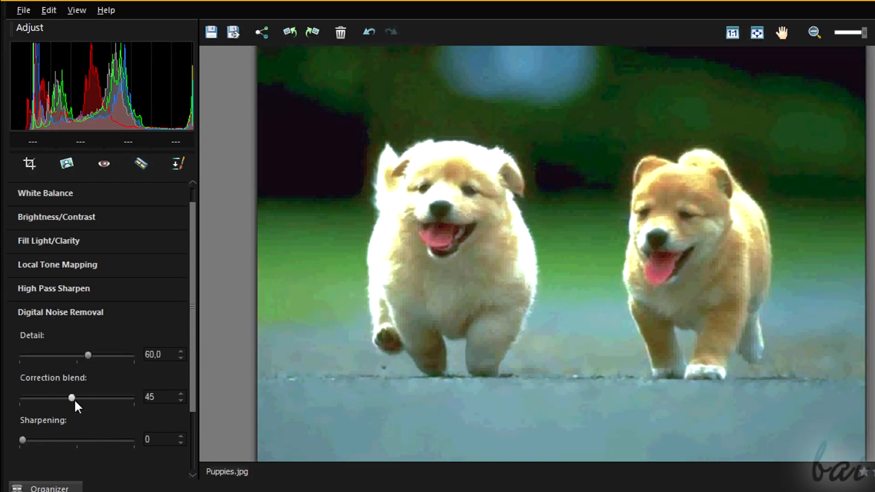
{"action": "left_click_drag", "start_coordinate": [71, 397], "coordinate": [22, 397]}
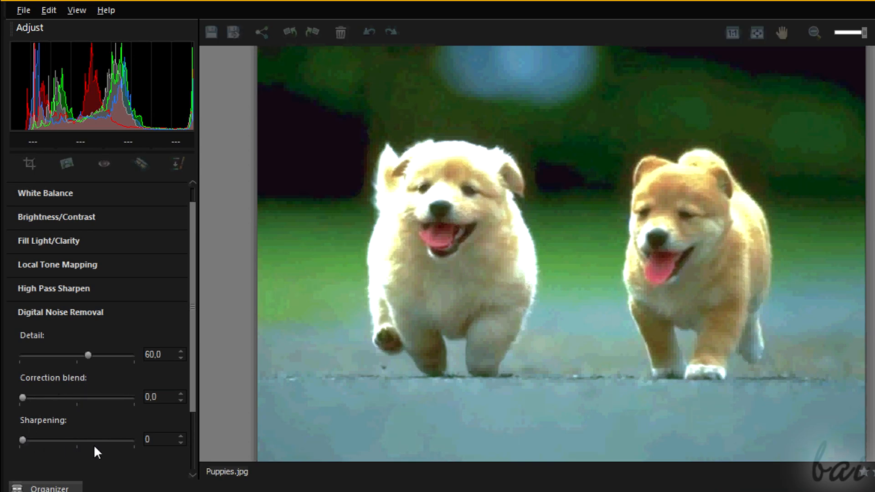
{"action": "left_click_drag", "start_coordinate": [22, 440], "coordinate": [79, 440]}
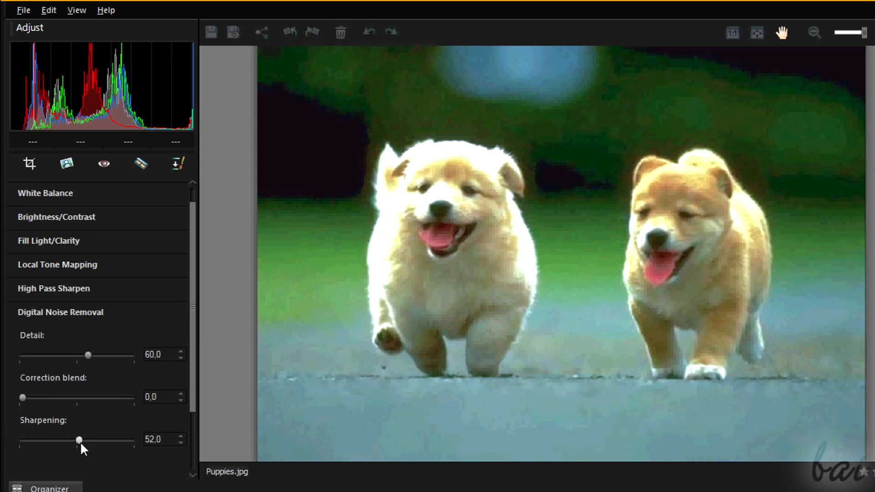
{"action": "left_click_drag", "start_coordinate": [78, 441], "coordinate": [109, 441]}
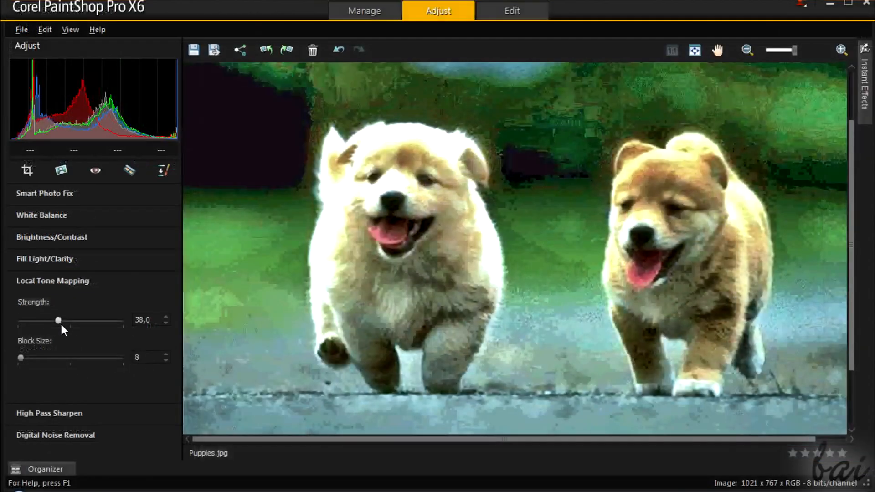
Lower Local Tone Mapping Strength to 33 and raise Block Size to 44.
{"action": "left_click_drag", "start_coordinate": [58, 320], "coordinate": [54, 321]}
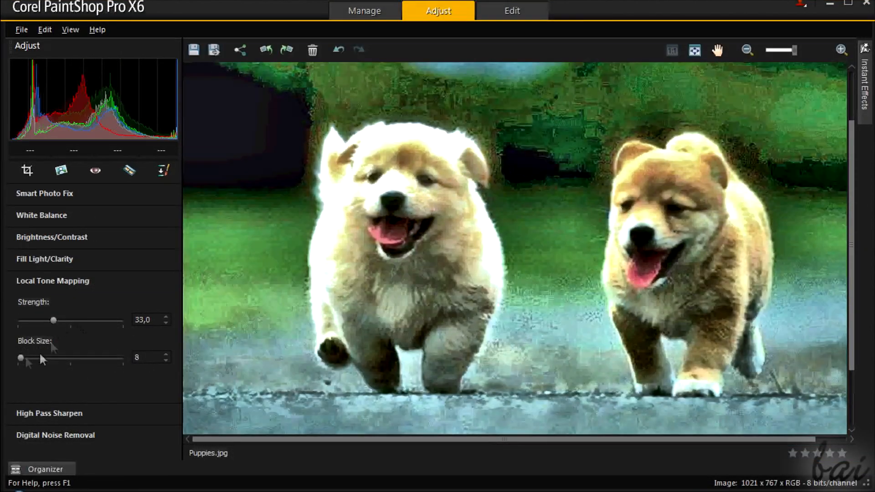
{"action": "left_click_drag", "start_coordinate": [20, 358], "coordinate": [106, 358]}
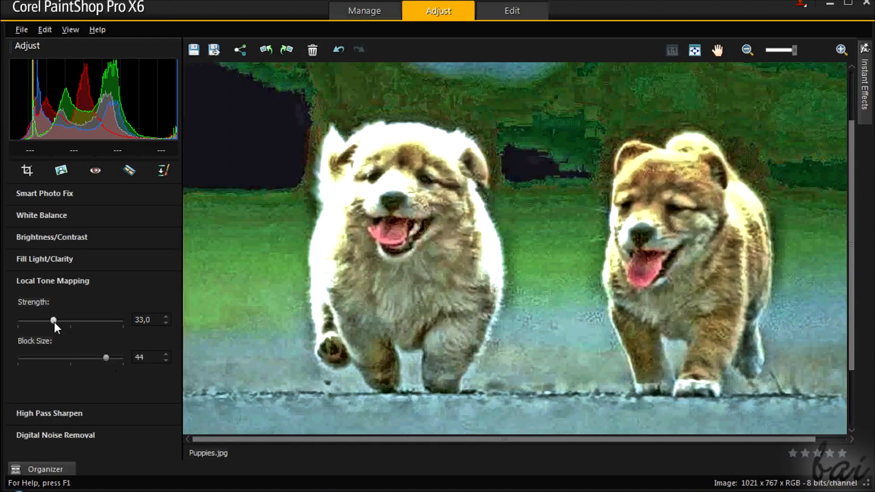
{"action": "left_click_drag", "start_coordinate": [54, 320], "coordinate": [50, 320]}
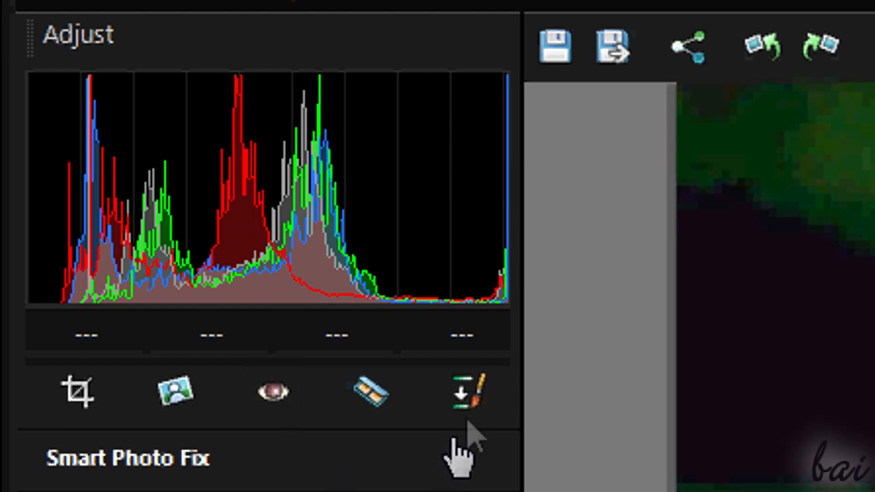
Select the Clone Brush tool, then dismiss the brush-tip choices.
{"action": "left_click", "coordinate": [469, 395]}
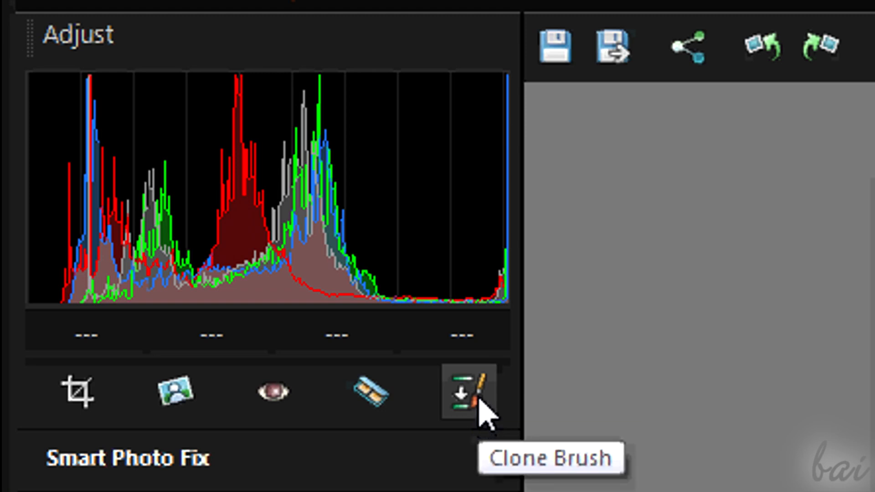
{"action": "left_click", "coordinate": [468, 394]}
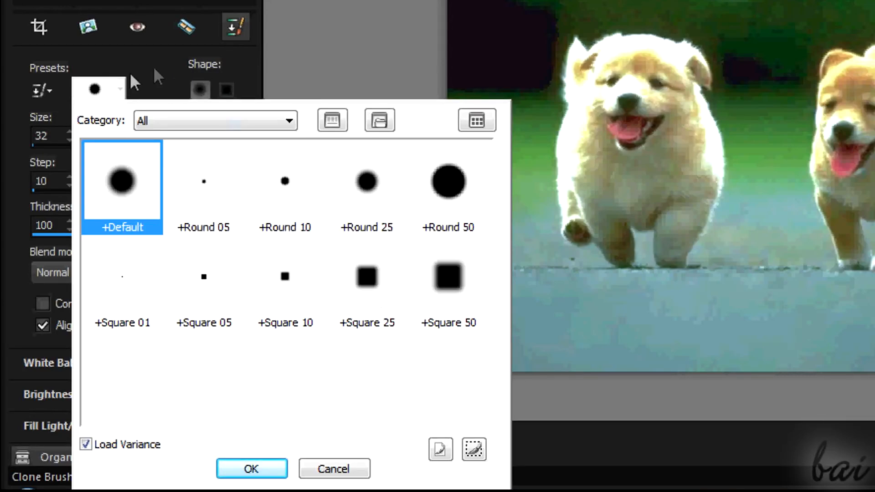
{"action": "left_click", "coordinate": [252, 469]}
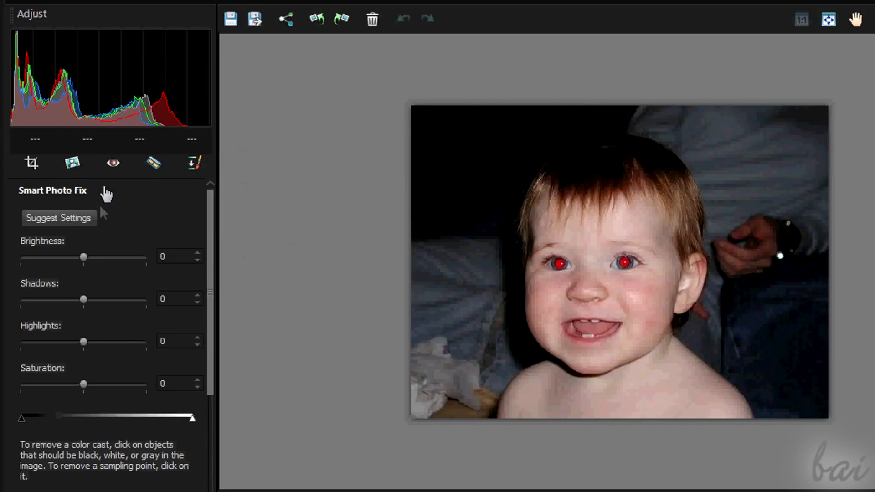
Choose the Red Eye tool and click the remaining red pupil to fix it.
{"action": "left_click", "coordinate": [112, 163]}
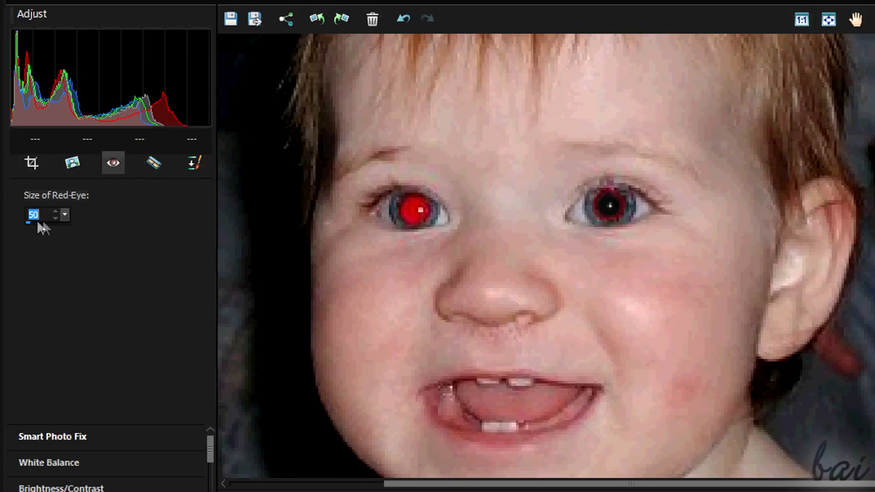
{"action": "left_click", "coordinate": [411, 211]}
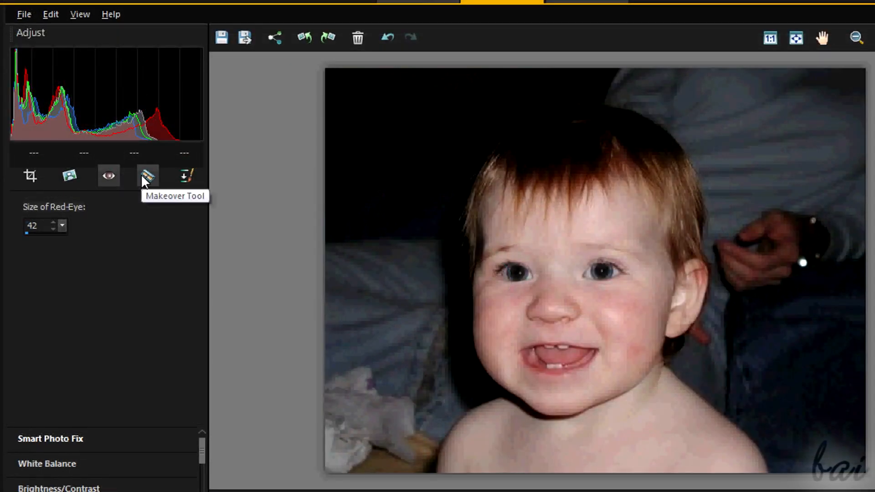
Select the Makeover tool, save a copy of the baby photo, and enter Edit.
{"action": "left_click", "coordinate": [147, 176]}
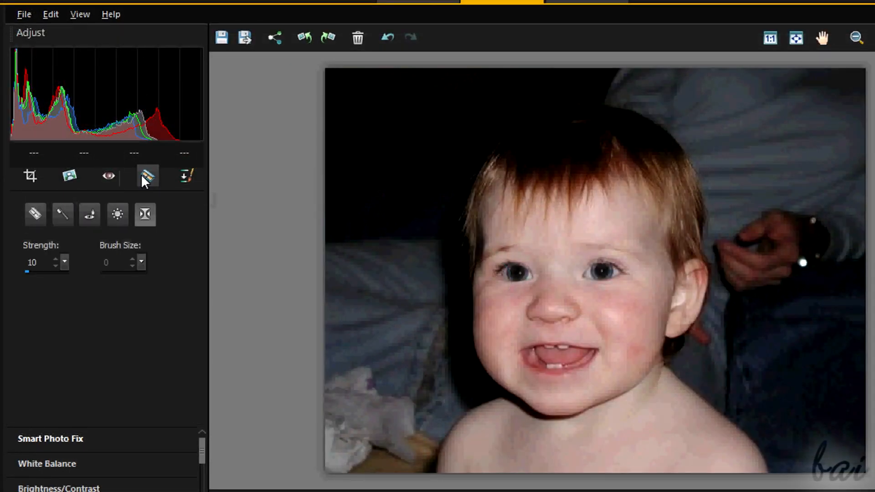
{"action": "mouse_move", "coordinate": [63, 220]}
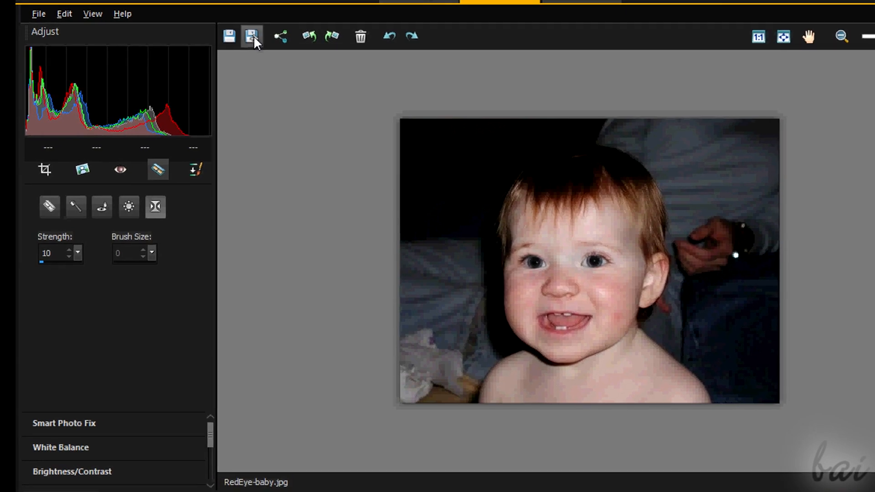
{"action": "left_click", "coordinate": [249, 35]}
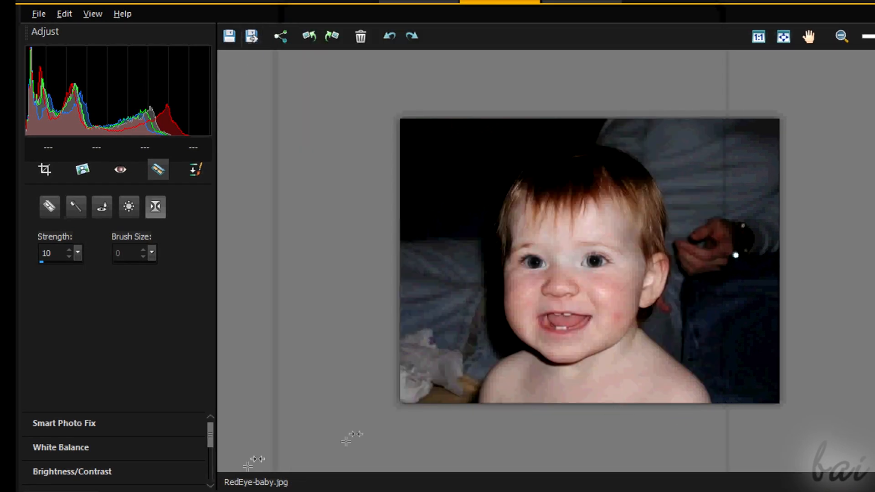
{"action": "left_click", "coordinate": [510, 12]}
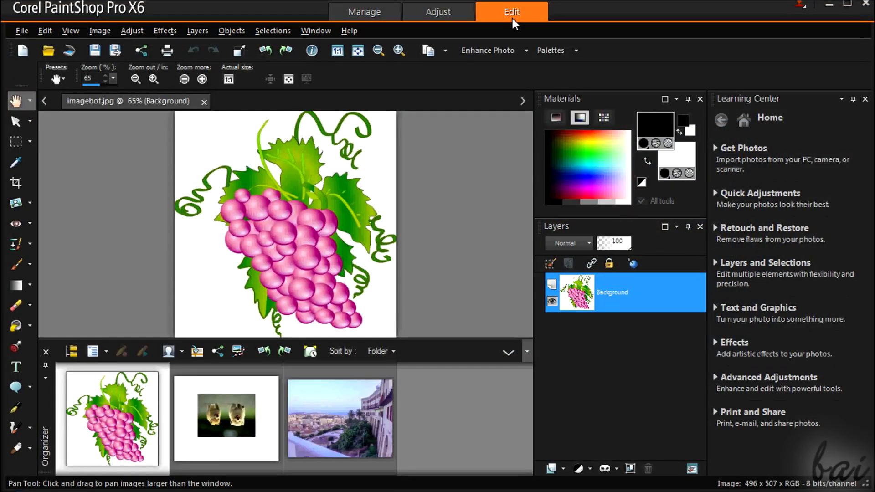
{"action": "mouse_move", "coordinate": [41, 410]}
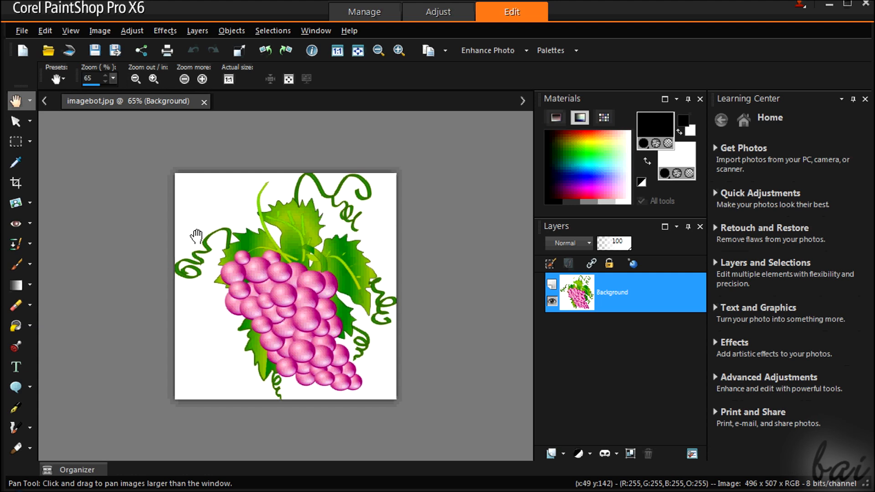
{"action": "mouse_move", "coordinate": [154, 178]}
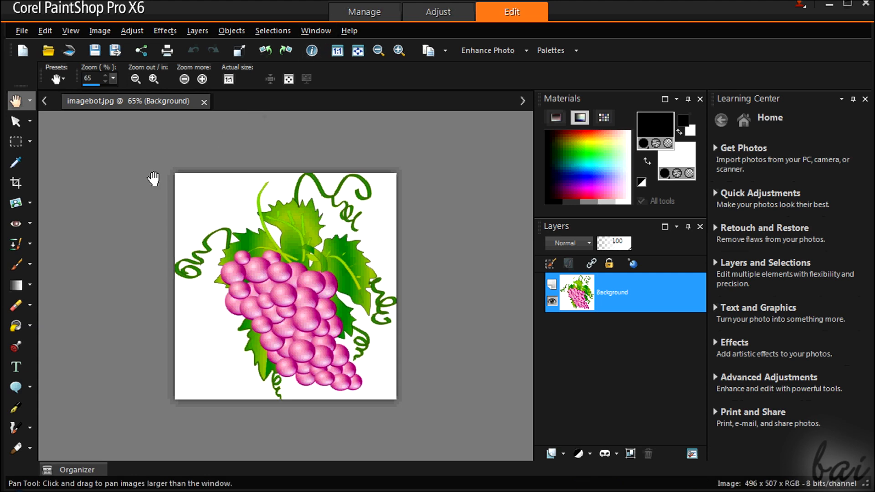